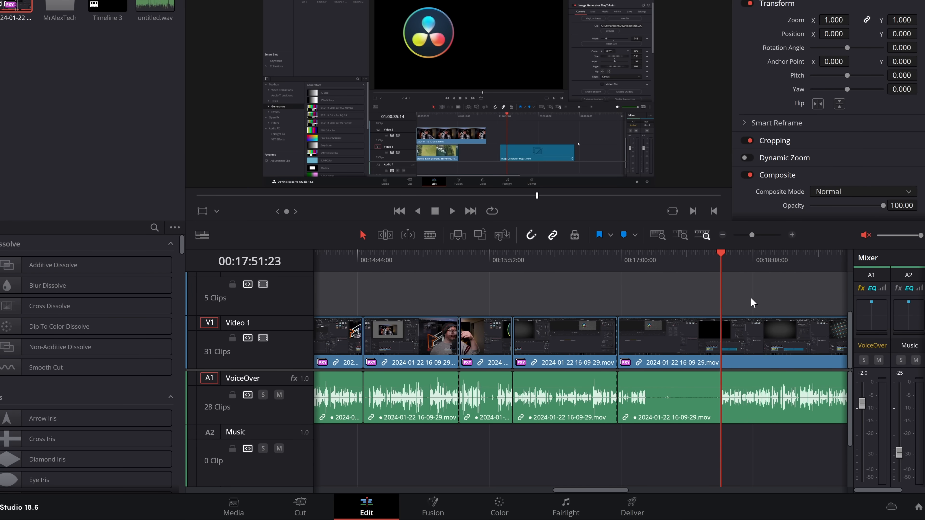
Step: Find a pause in the talking-head clip by playing and stopping, then cut it and its voiceover there
{"action": "left_click", "coordinate": [553, 259]}
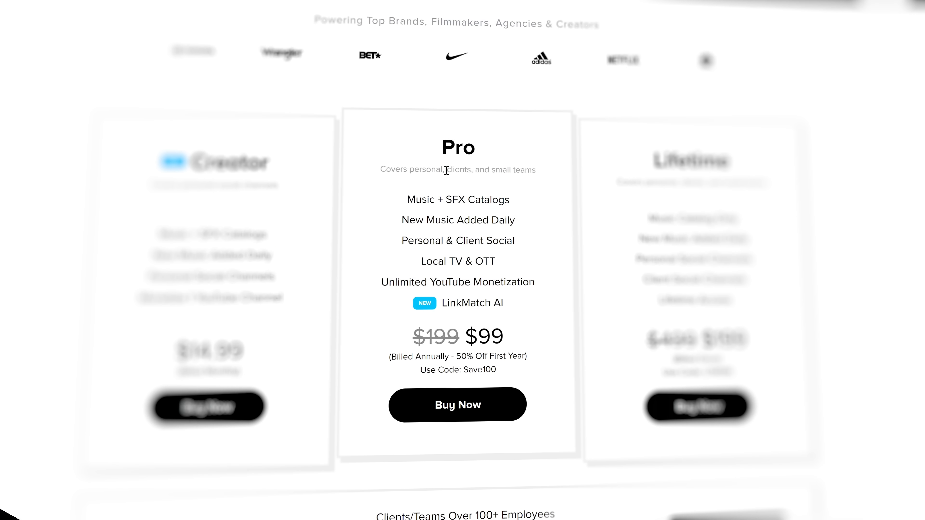
{"action": "scroll", "scroll_direction": "down", "scroll_amount": 3}
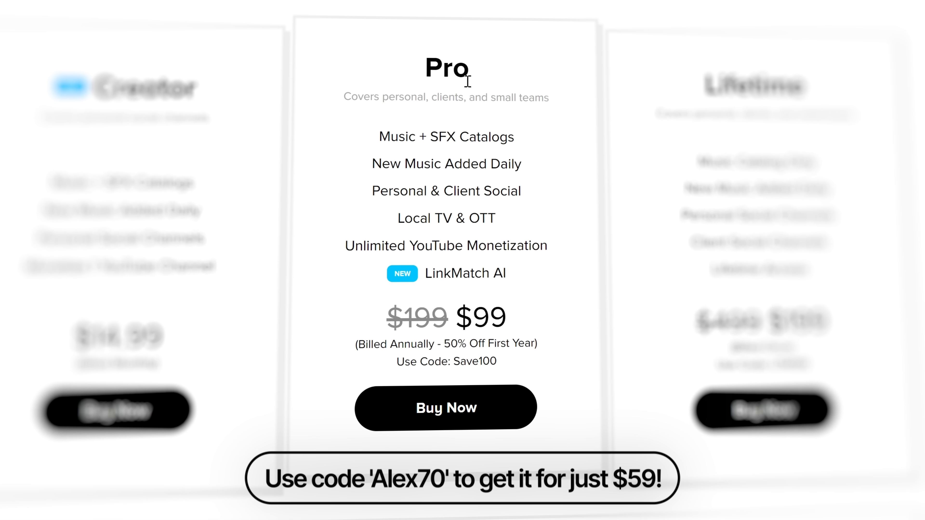
{"action": "mouse_move", "coordinate": [466, 213]}
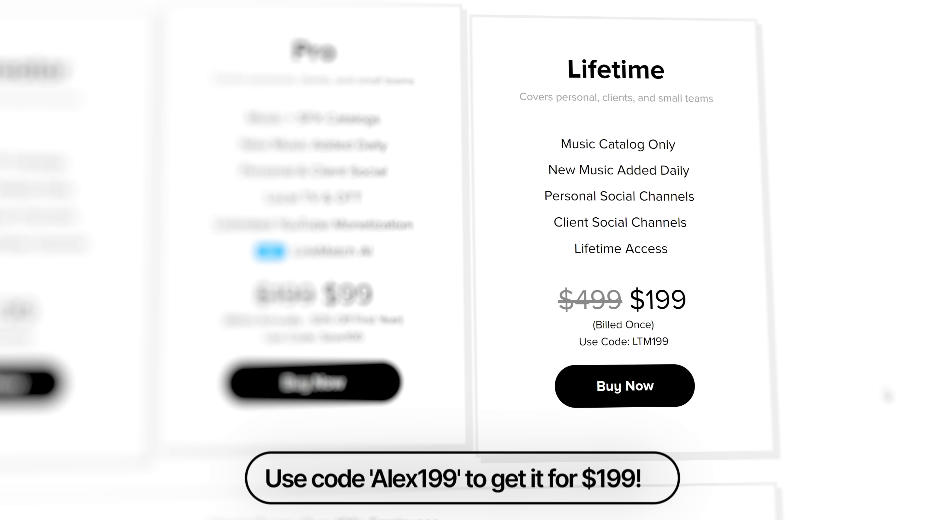
{"action": "mouse_move", "coordinate": [546, 91]}
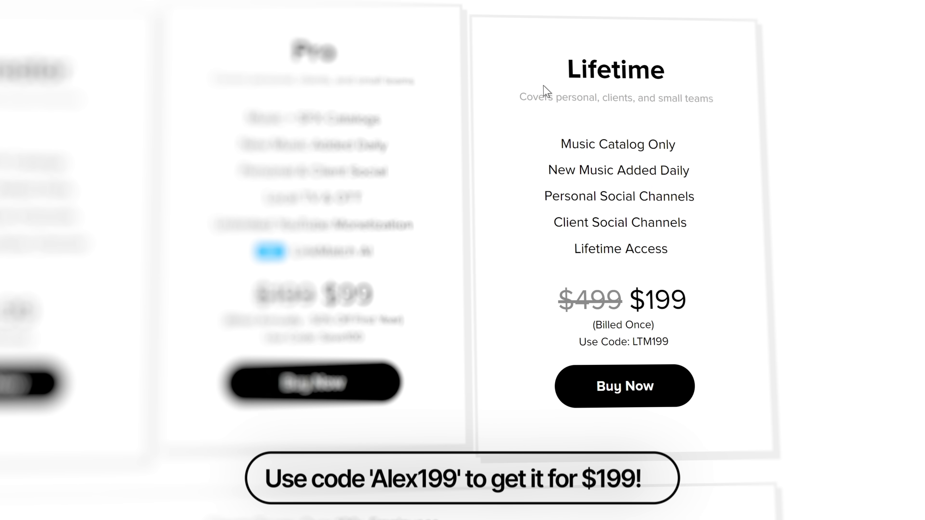
{"action": "mouse_move", "coordinate": [564, 144]}
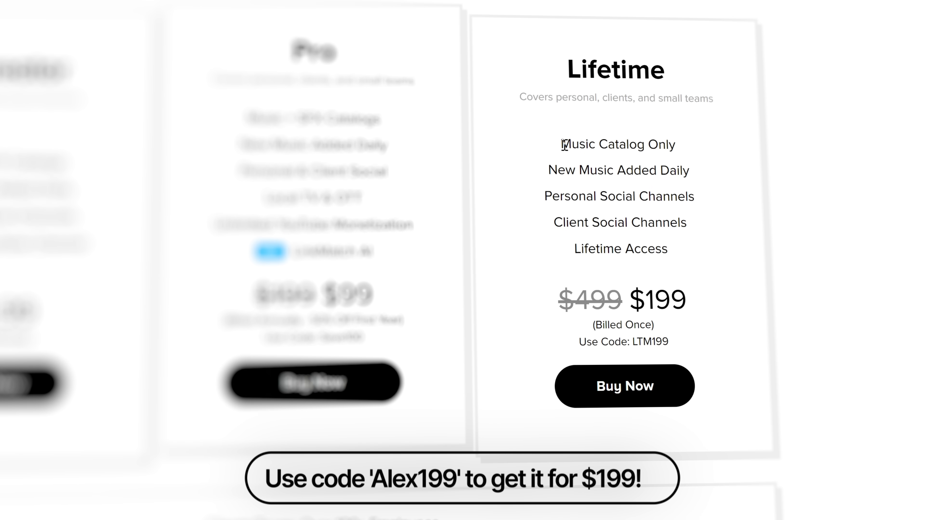
{"action": "mouse_move", "coordinate": [683, 153]}
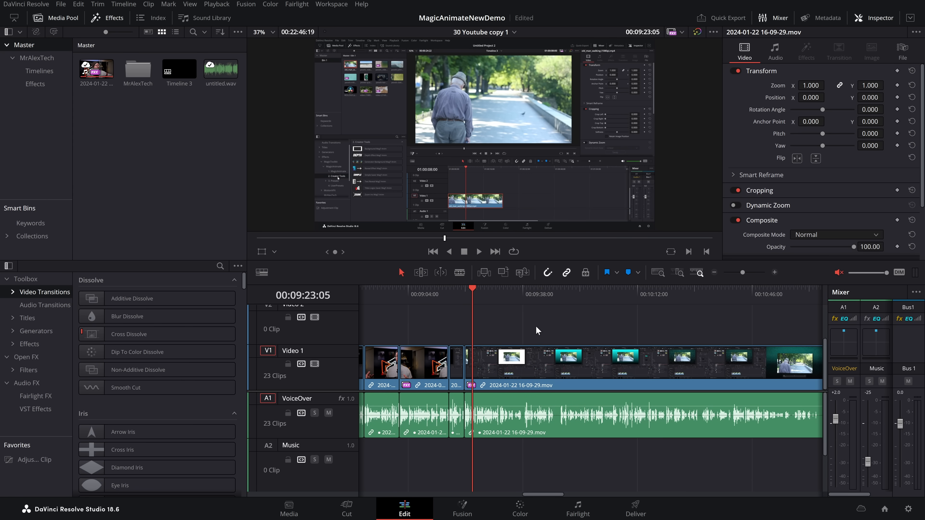
{"action": "left_click", "coordinate": [478, 252]}
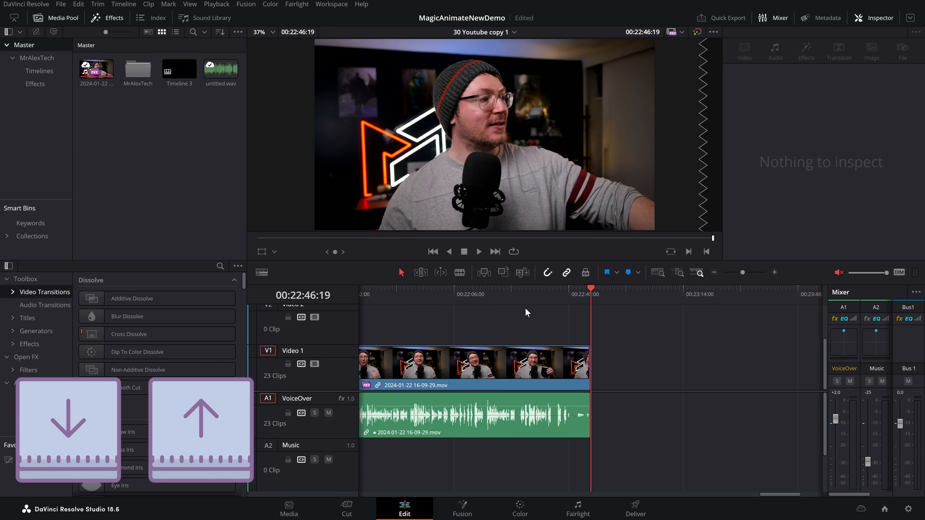
{"action": "left_click", "coordinate": [508, 363]}
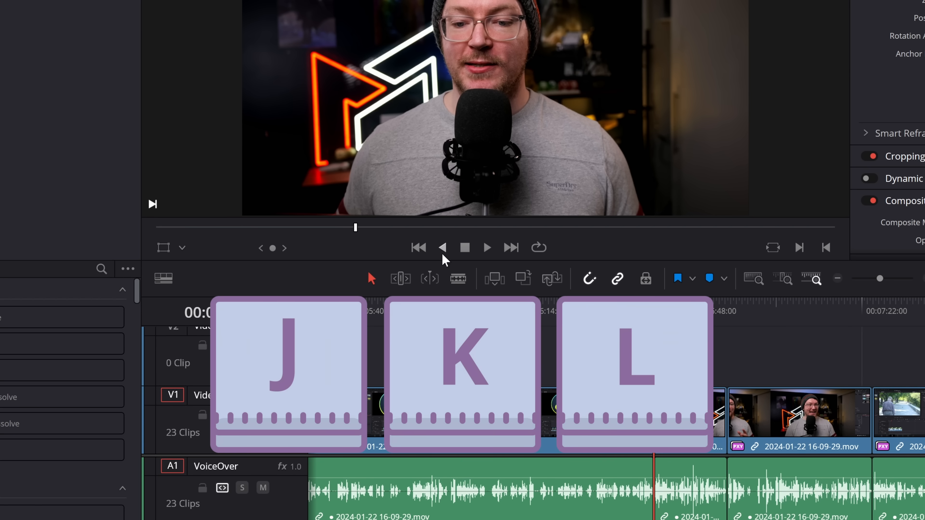
{"action": "mouse_move", "coordinate": [442, 247]}
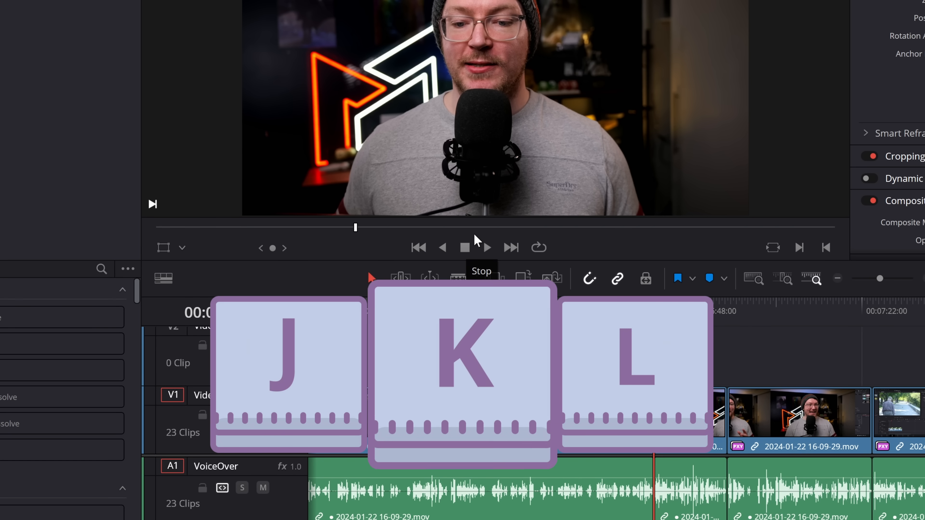
{"action": "left_click", "coordinate": [466, 247]}
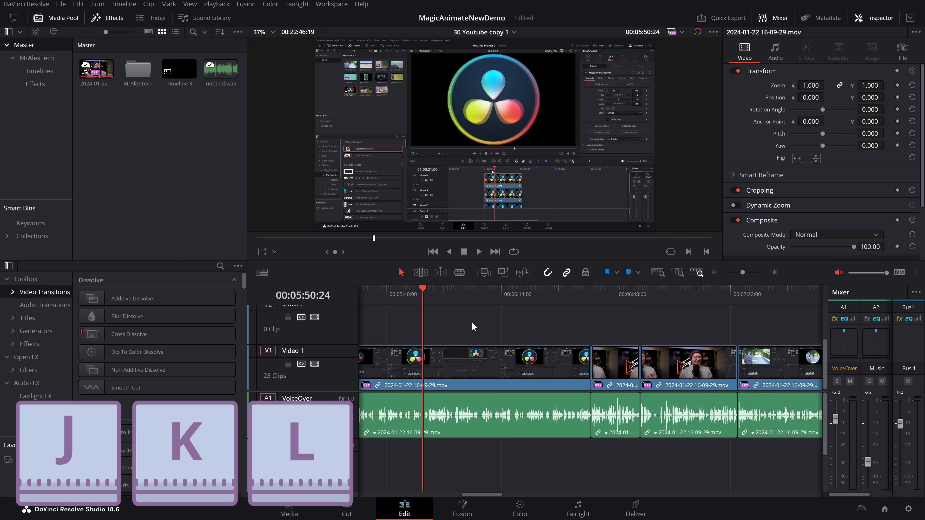
{"action": "left_click", "coordinate": [478, 251]}
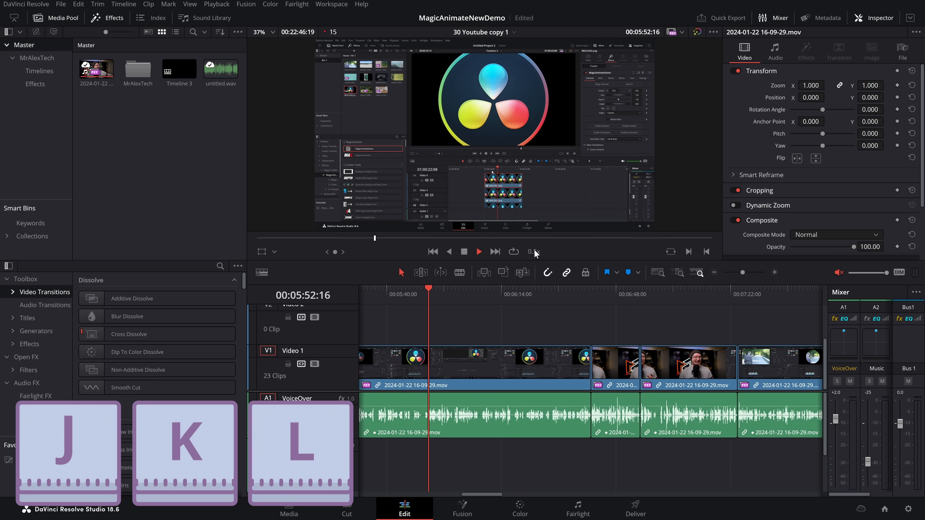
{"action": "left_click", "coordinate": [478, 252]}
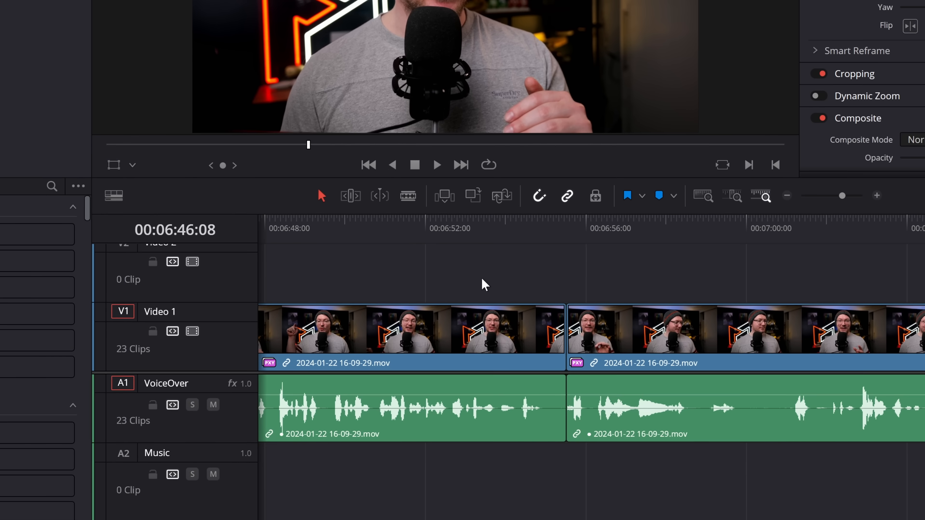
{"action": "mouse_move", "coordinate": [499, 277]}
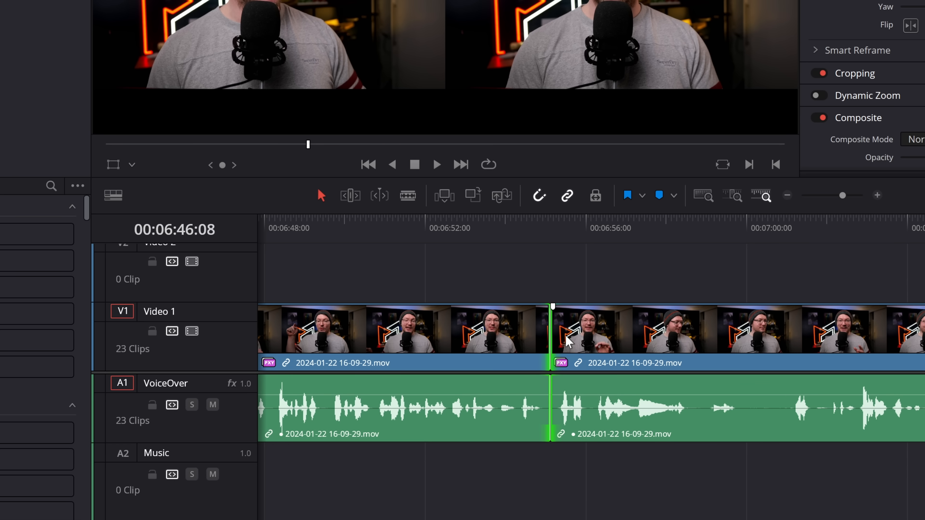
{"action": "key", "text": "ctrl+s"}
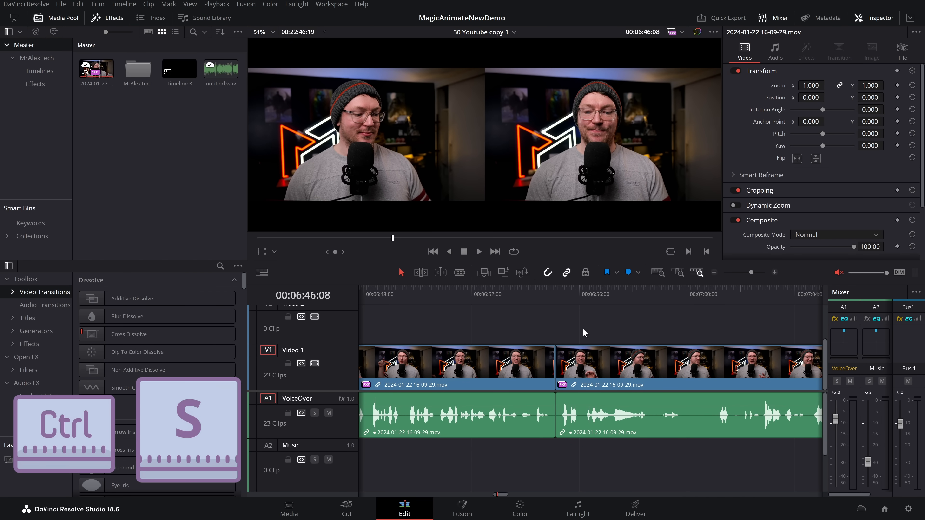
{"action": "mouse_move", "coordinate": [579, 336]}
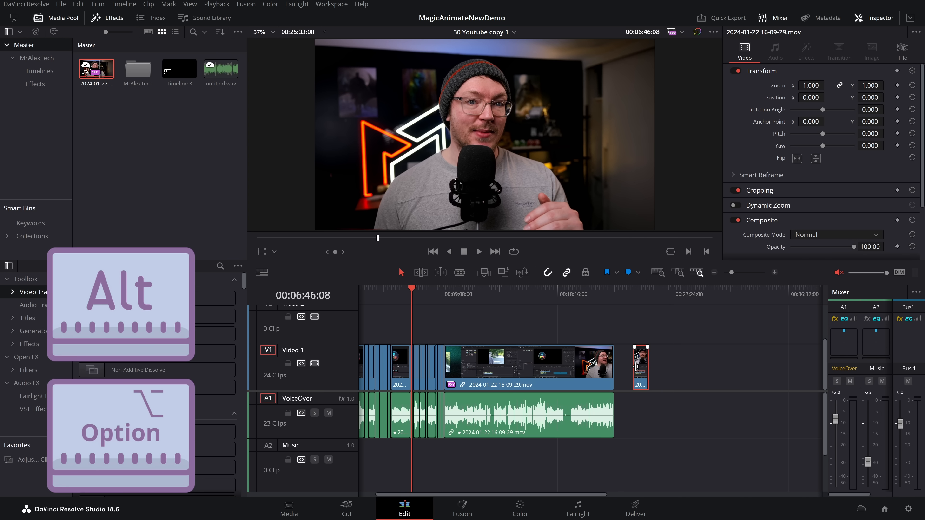
Step: Drop a video-only copy of the screen-recording clip onto the timeline after a gap
{"action": "left_click", "coordinate": [39, 291]}
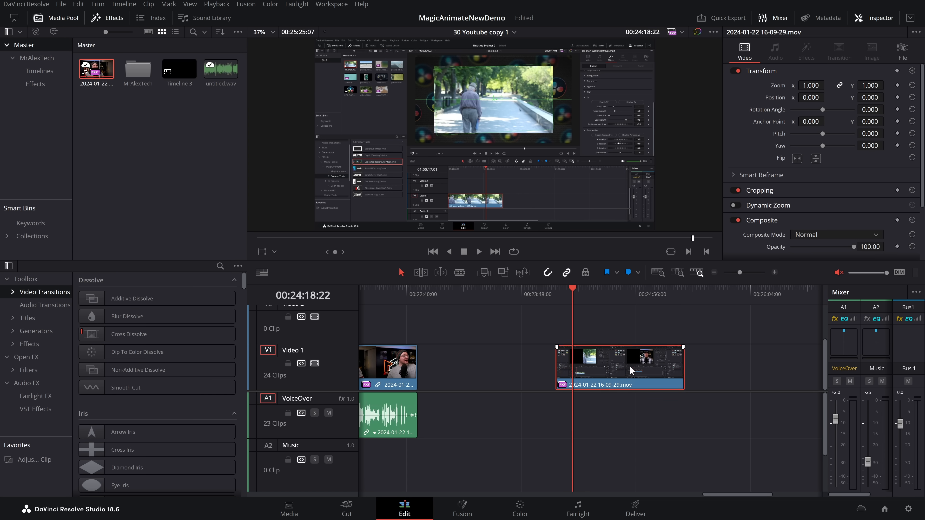
{"action": "mouse_move", "coordinate": [559, 407]}
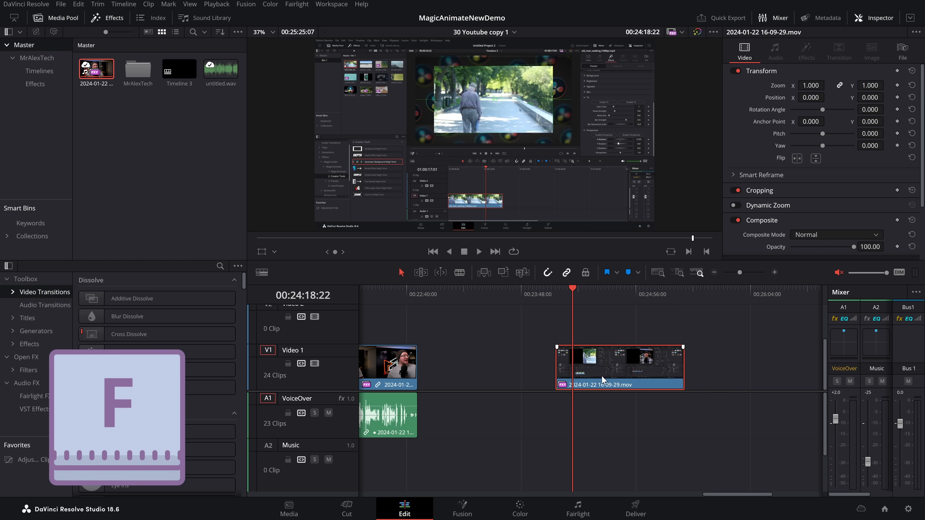
{"action": "mouse_move", "coordinate": [622, 367]}
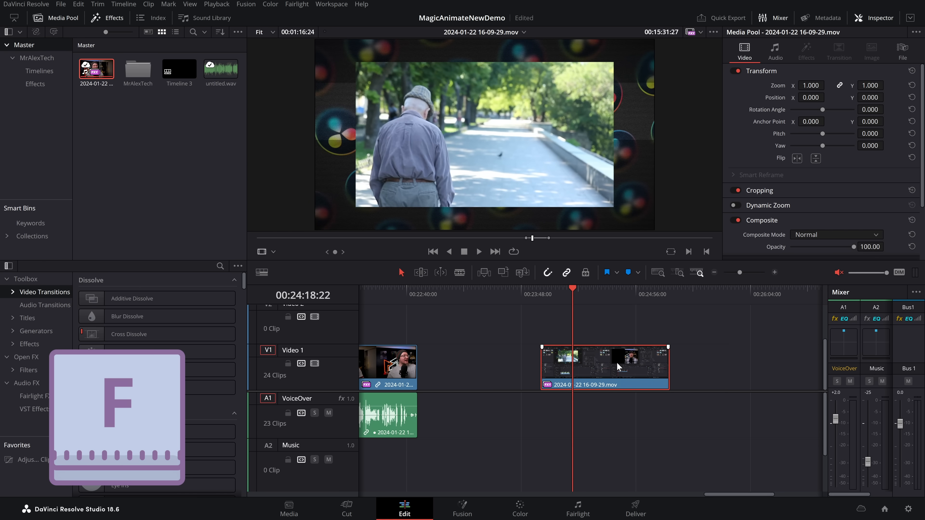
{"action": "mouse_move", "coordinate": [608, 365]}
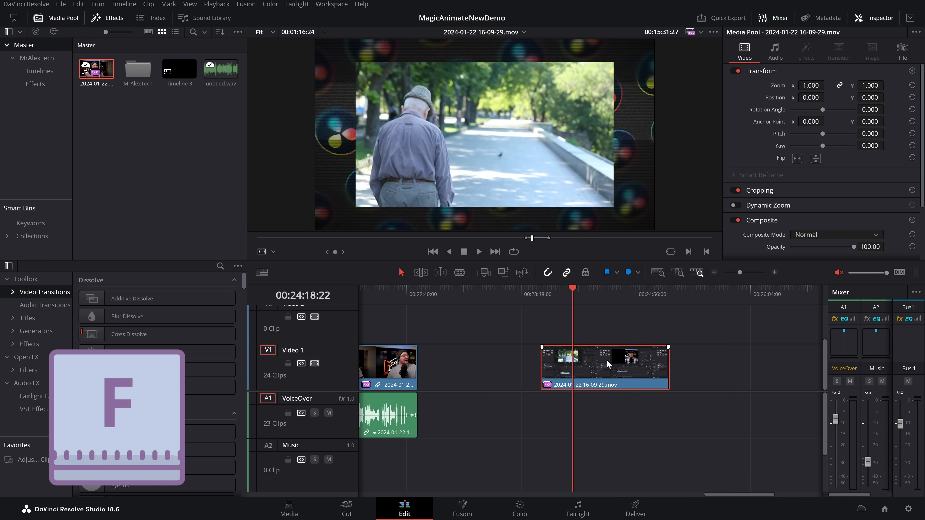
{"action": "mouse_move", "coordinate": [528, 156]}
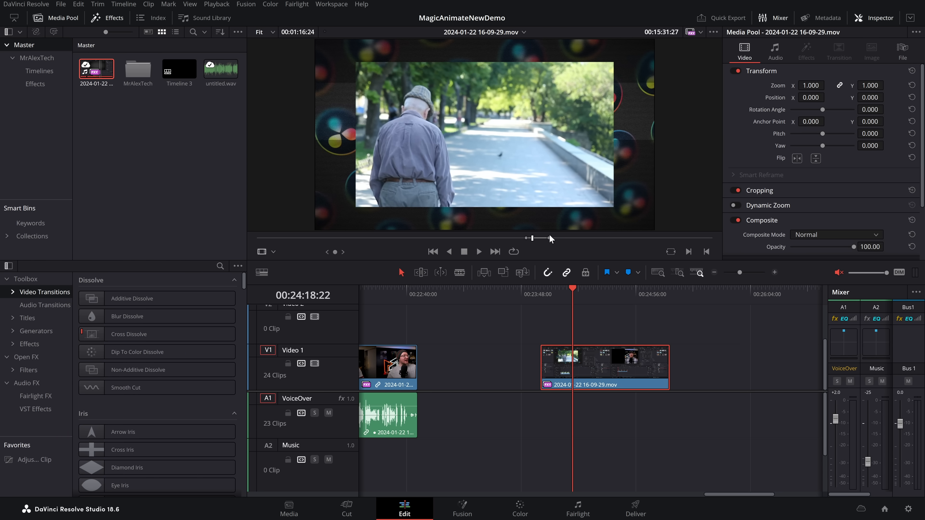
{"action": "mouse_move", "coordinate": [714, 242]}
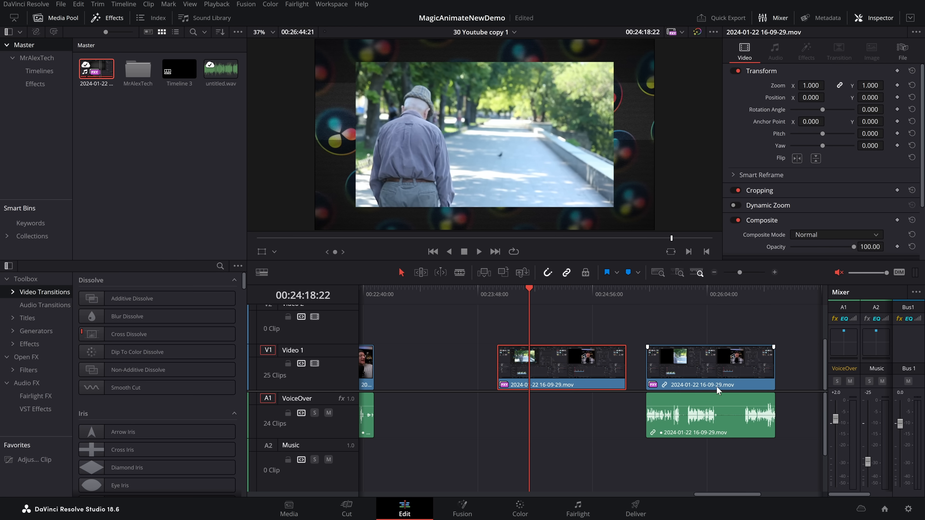
{"action": "mouse_move", "coordinate": [728, 367]}
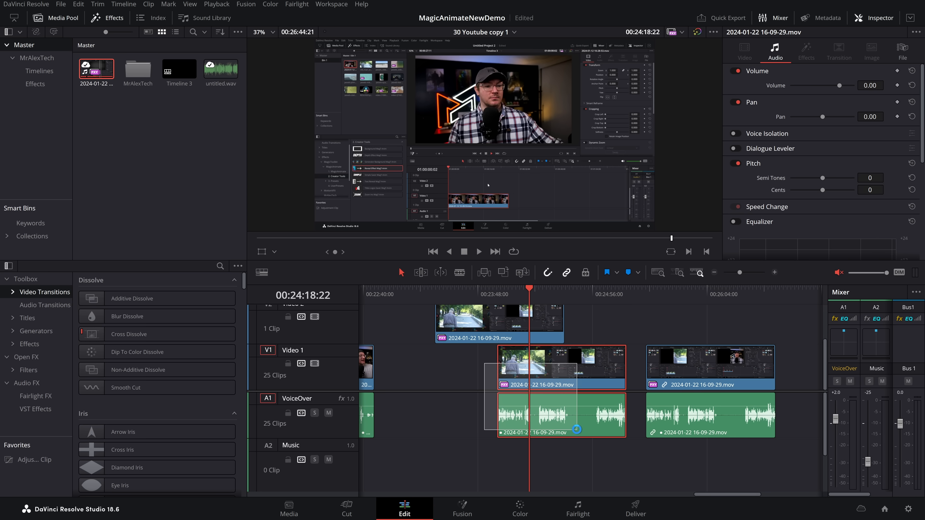
Step: Link the selected video-only clip with the voiceover clip beneath it via Link Clips
{"action": "right_click", "coordinate": [561, 418]}
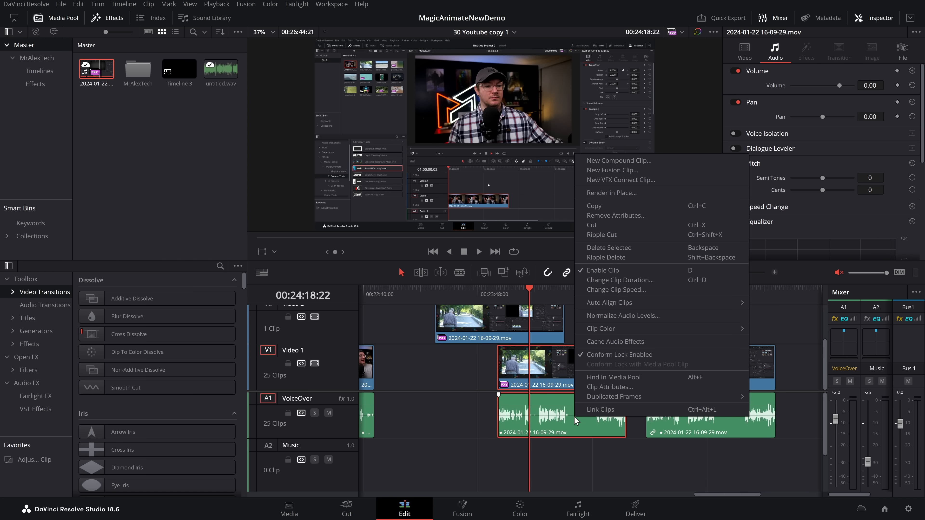
{"action": "left_click", "coordinate": [599, 409]}
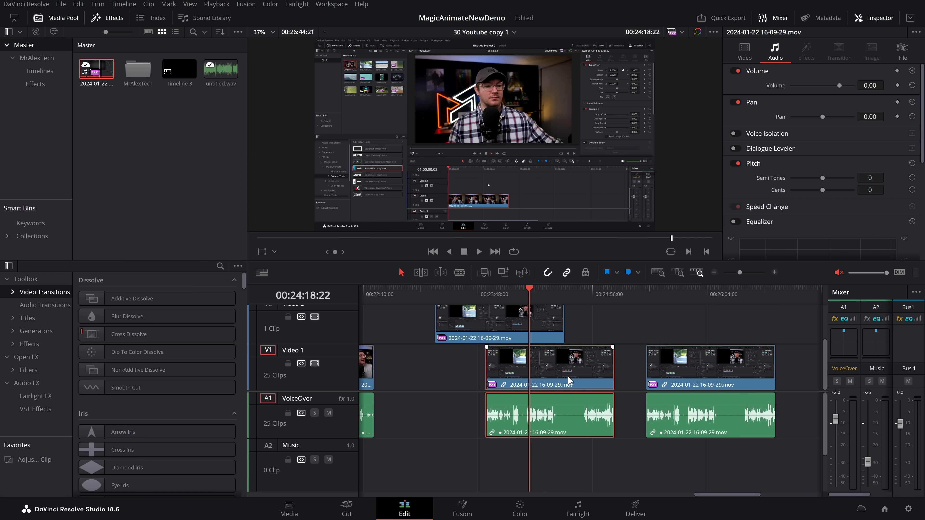
{"action": "key", "text": "alt"}
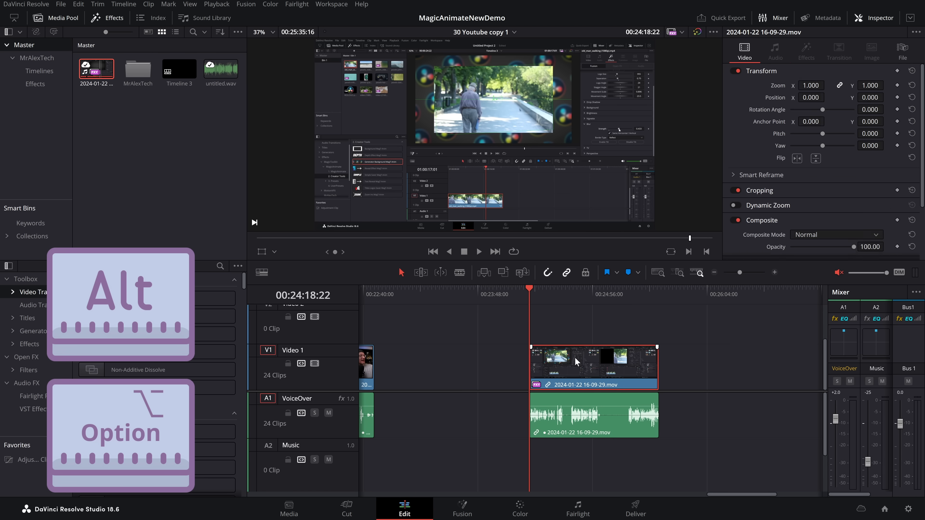
{"action": "mouse_move", "coordinate": [625, 417]}
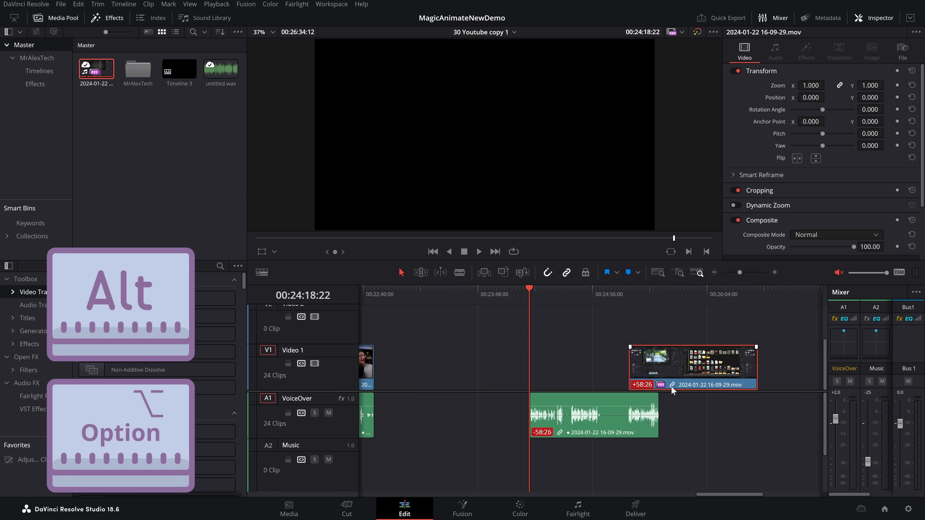
{"action": "mouse_move", "coordinate": [633, 487]}
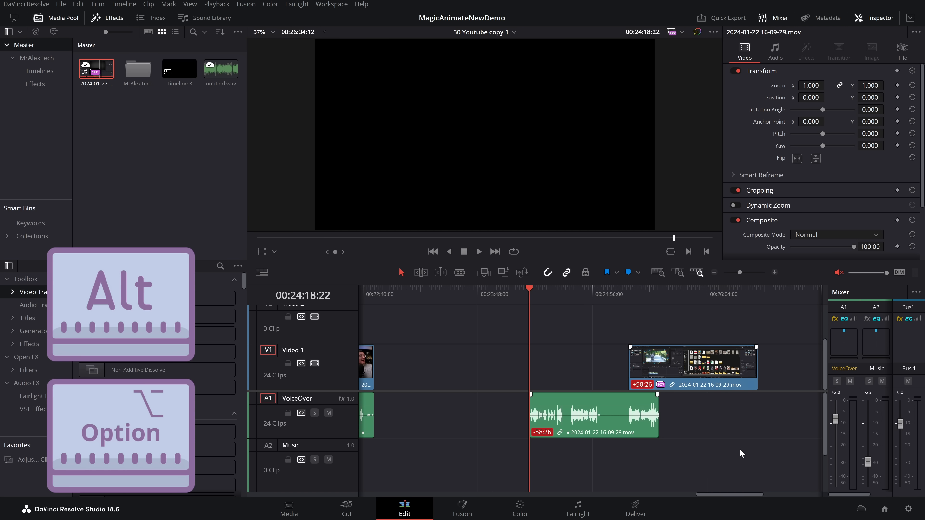
{"action": "mouse_move", "coordinate": [686, 373]}
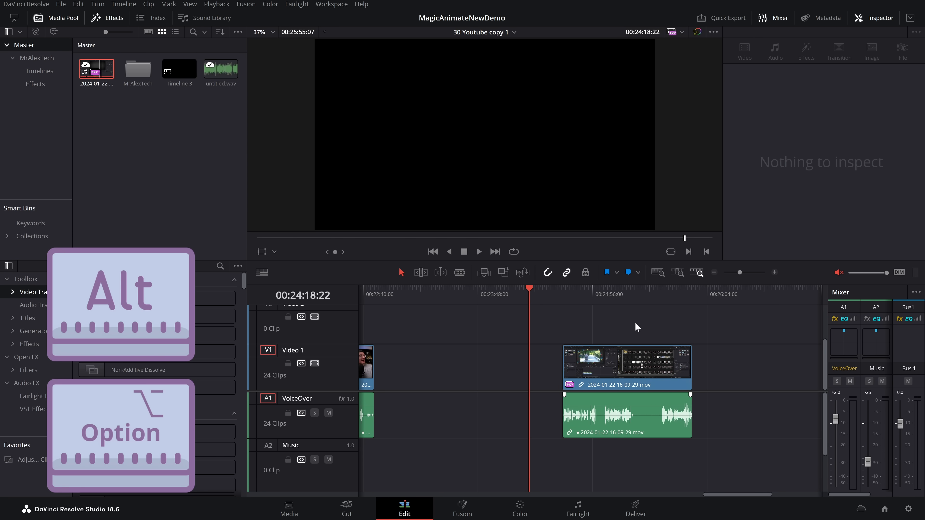
{"action": "left_click", "coordinate": [626, 365]}
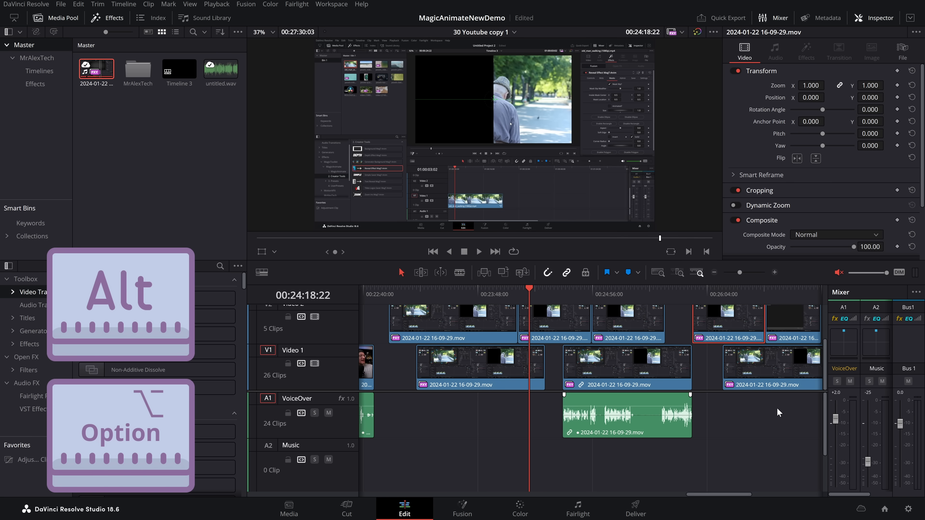
{"action": "mouse_move", "coordinate": [568, 367]}
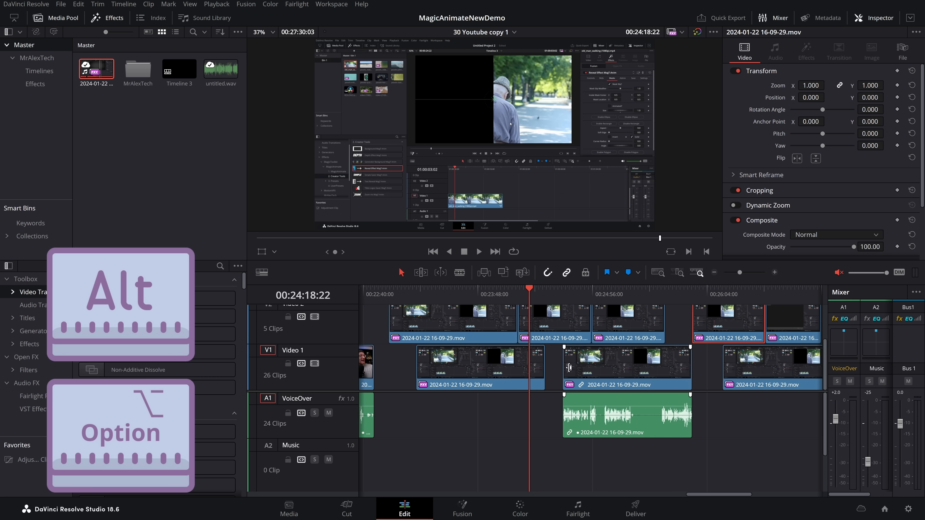
{"action": "mouse_move", "coordinate": [603, 369]}
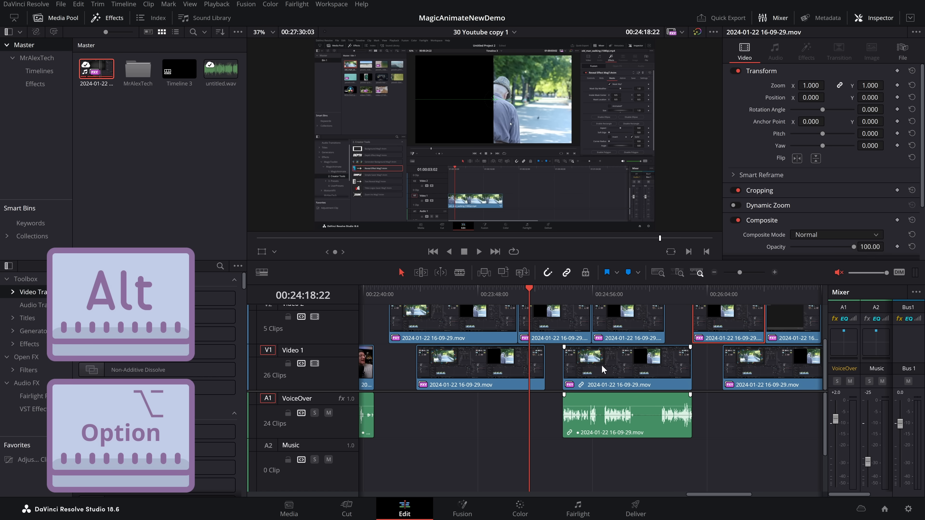
{"action": "mouse_move", "coordinate": [785, 365]}
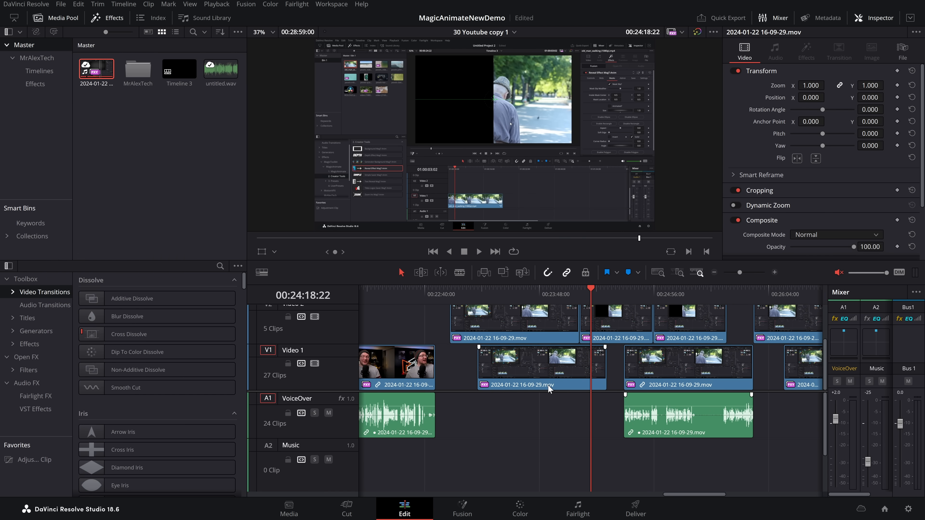
{"action": "mouse_move", "coordinate": [574, 376]}
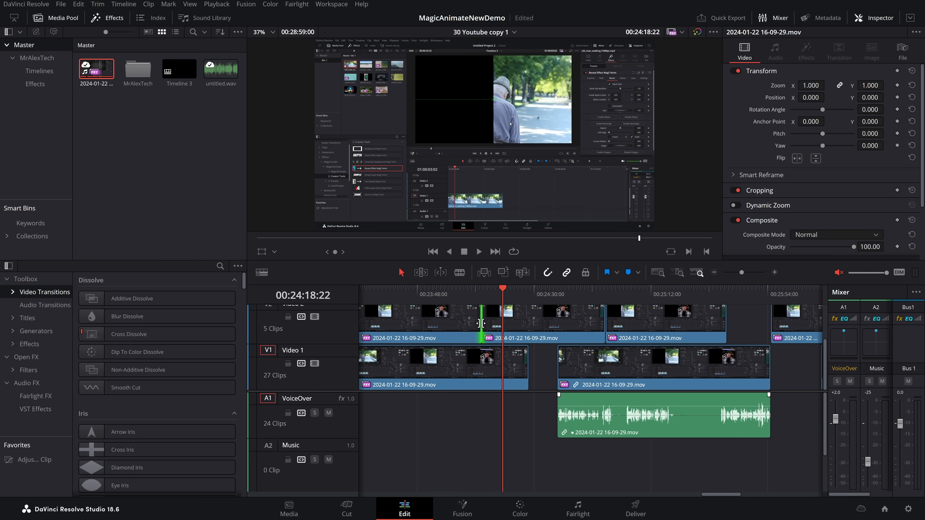
Step: Toggle the timeline between whole-edit view and the previous close-up several times
{"action": "key", "text": "shift+z"}
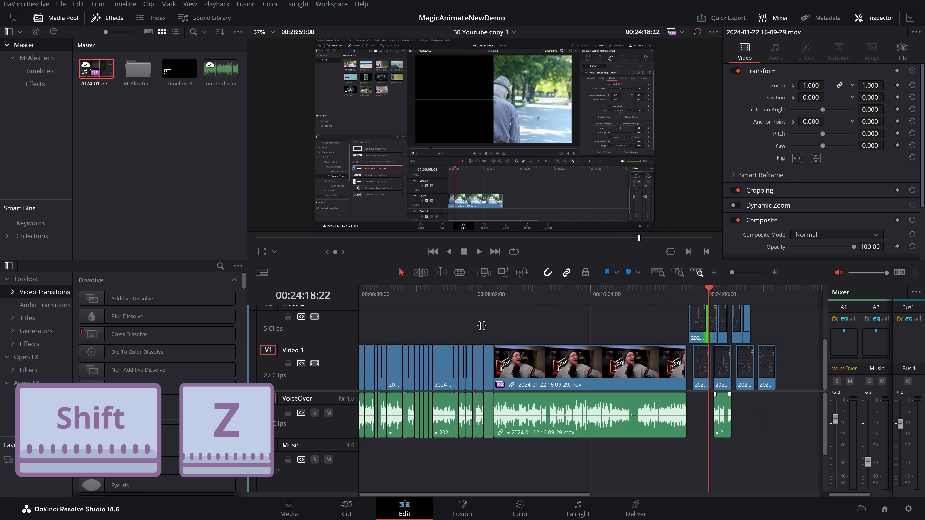
{"action": "key", "text": "shift+z"}
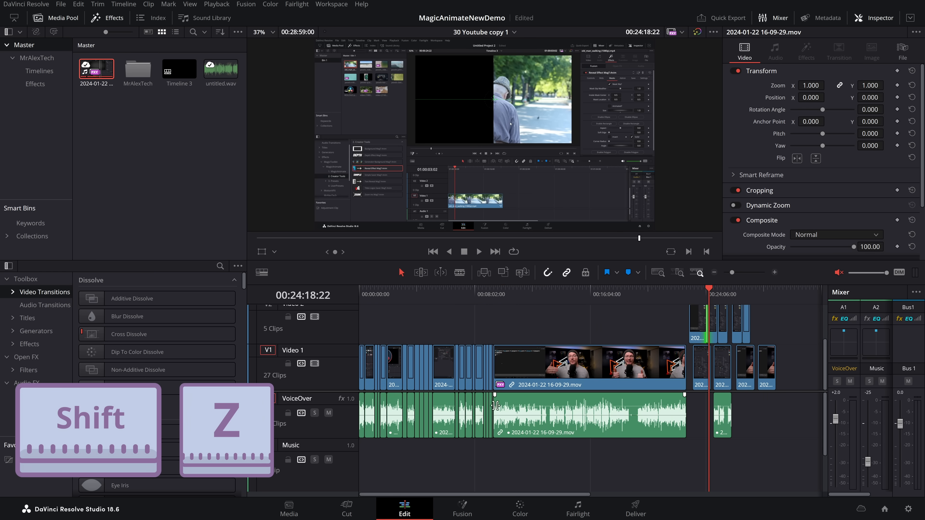
{"action": "key", "text": "shift+z"}
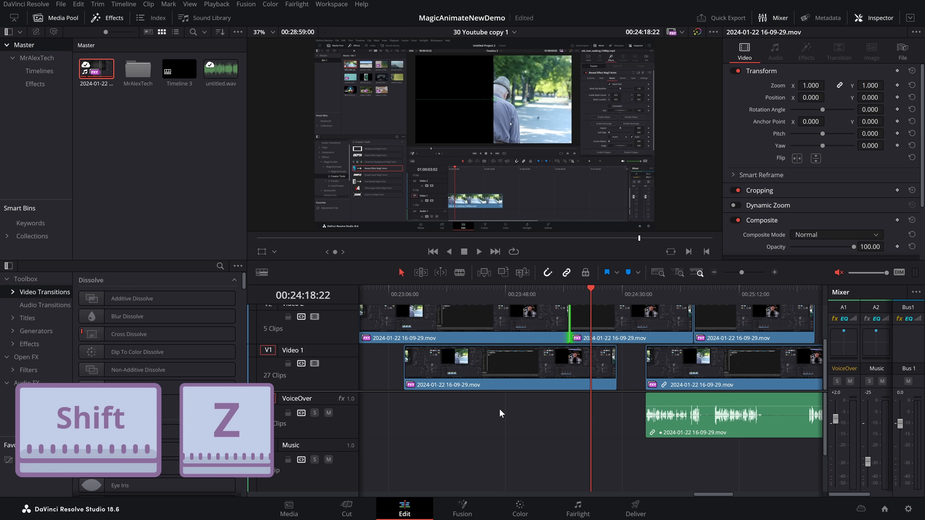
{"action": "mouse_move", "coordinate": [493, 407]}
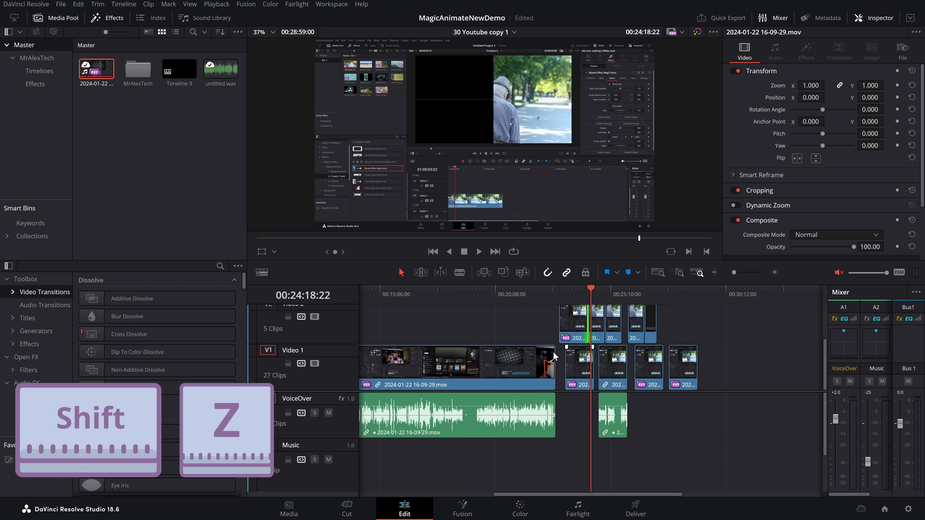
{"action": "key", "text": "shift+z"}
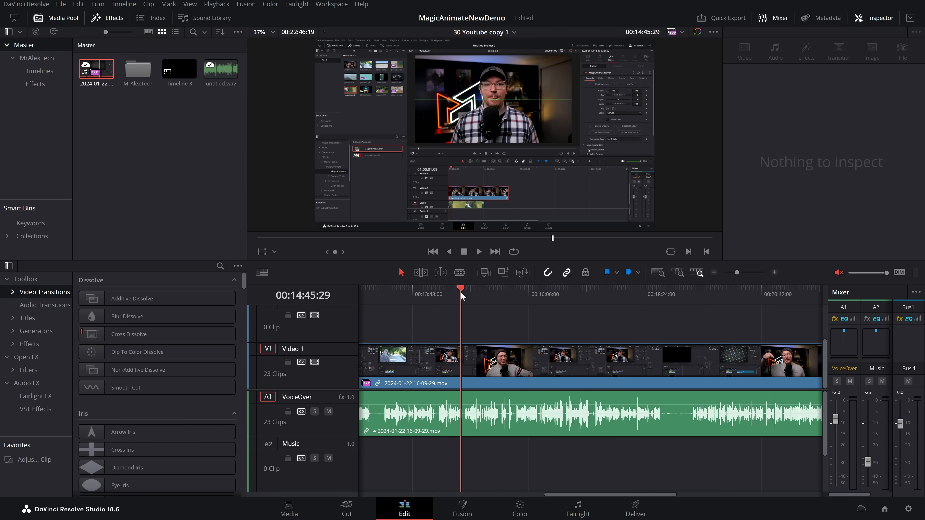
Step: Razor the talking-head clip at the playhead, move to a second cut point and select the later piece
{"action": "key", "text": "ctrl+b"}
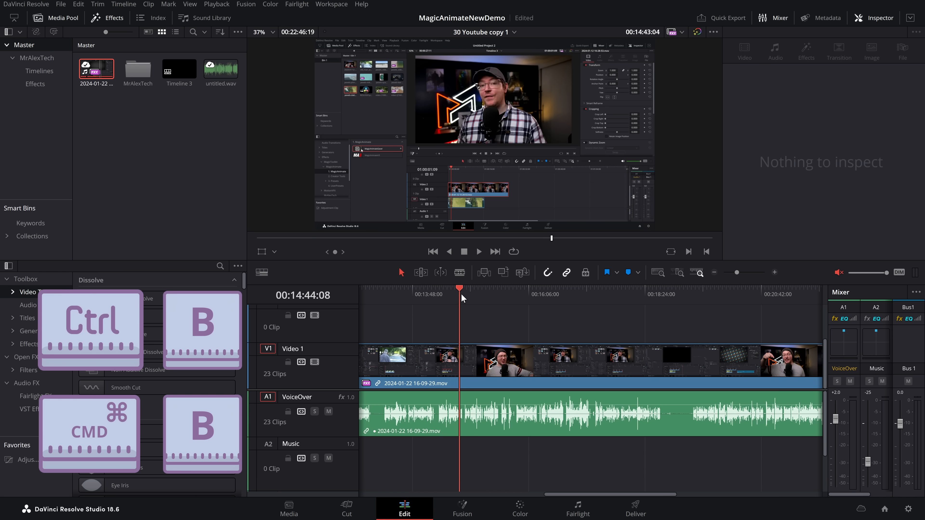
{"action": "left_click", "coordinate": [516, 291]}
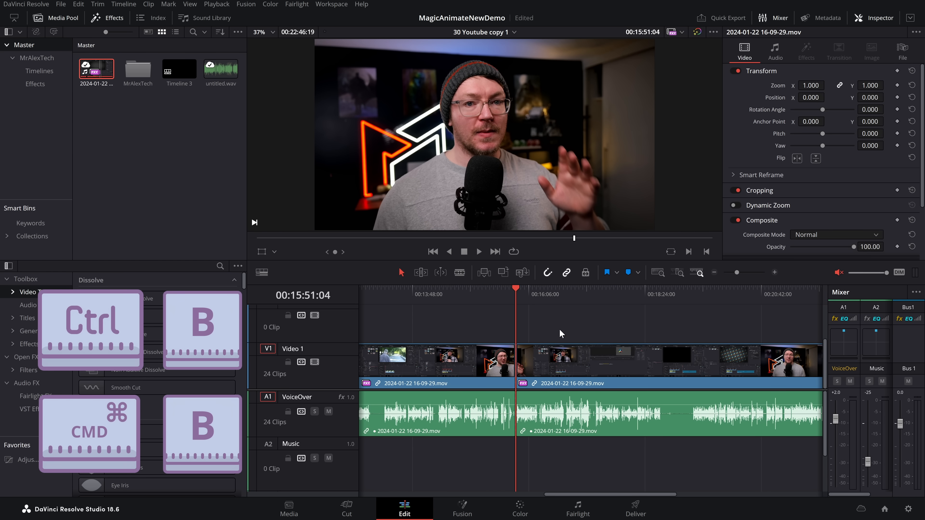
{"action": "left_click", "coordinate": [775, 271]}
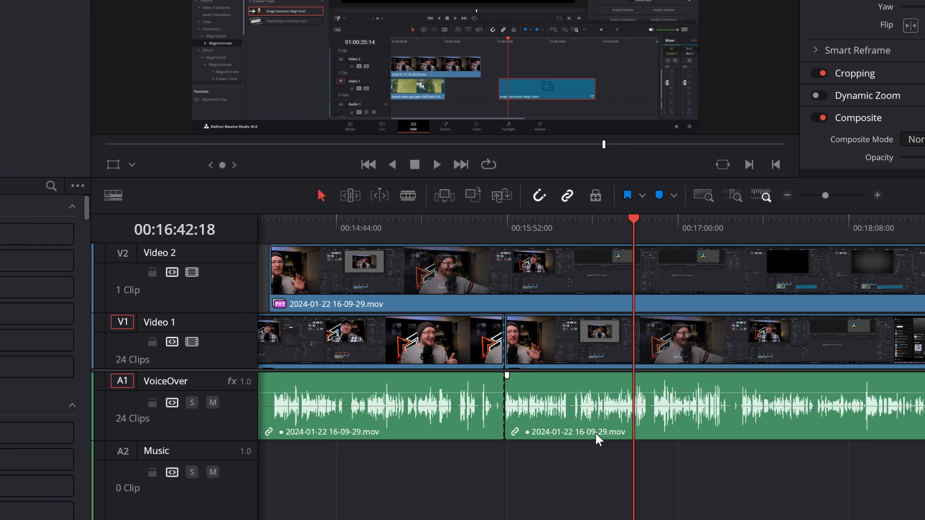
{"action": "left_click", "coordinate": [678, 342]}
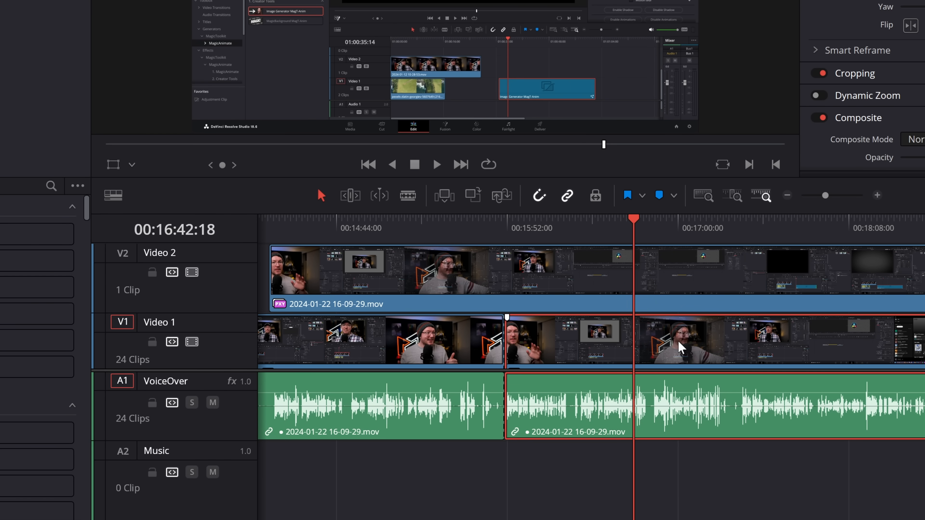
{"action": "mouse_move", "coordinate": [678, 357]}
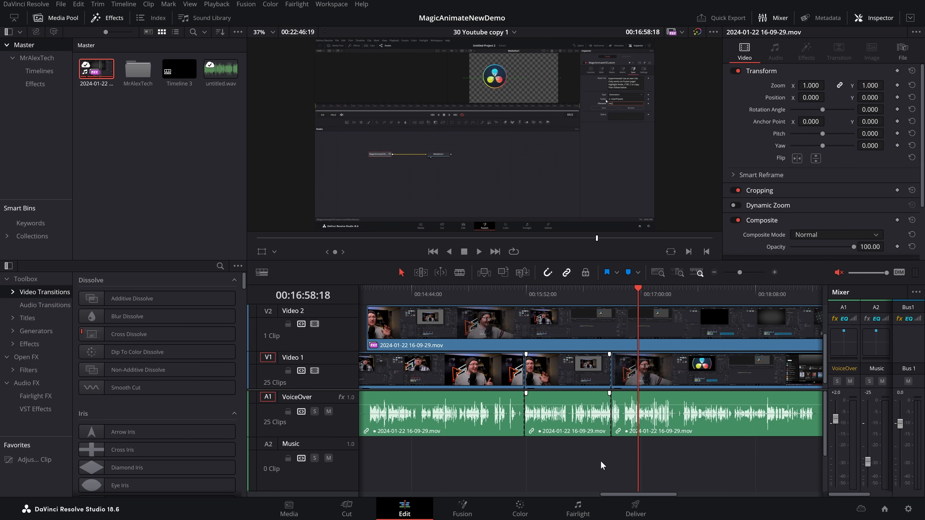
Step: Select the overlay clip on Video 2, then the middle piece of the split clip
{"action": "left_click", "coordinate": [546, 329]}
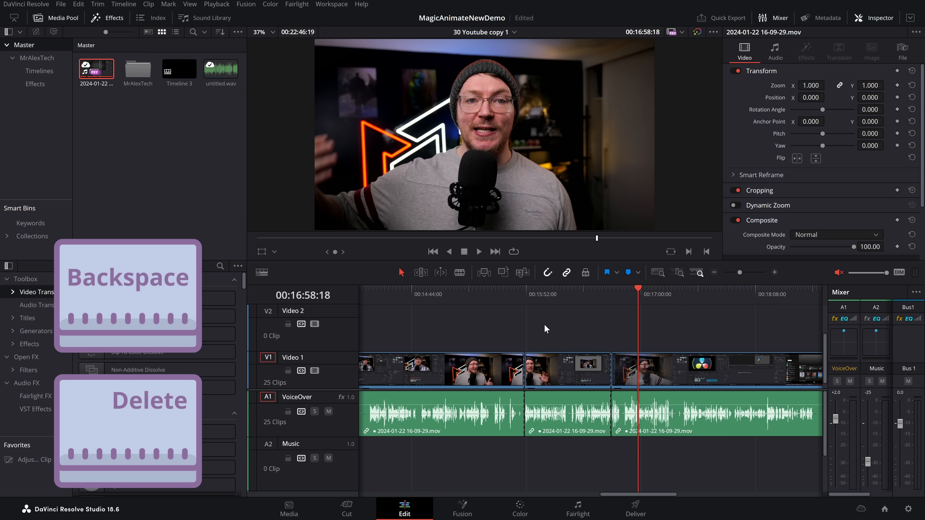
{"action": "left_click", "coordinate": [566, 371]}
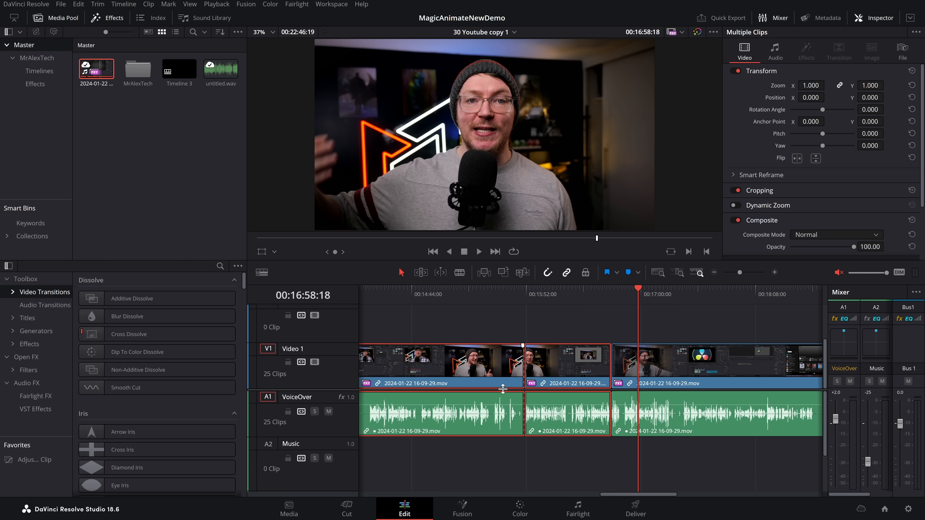
Step: Ripple delete the middle piece so the following footage closes the gap
{"action": "key", "text": "Delete"}
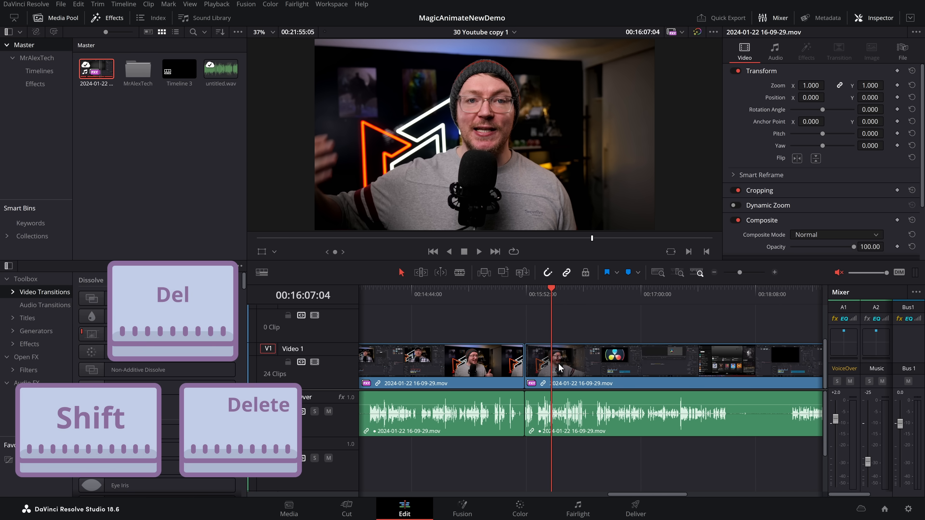
{"action": "left_click", "coordinate": [557, 363]}
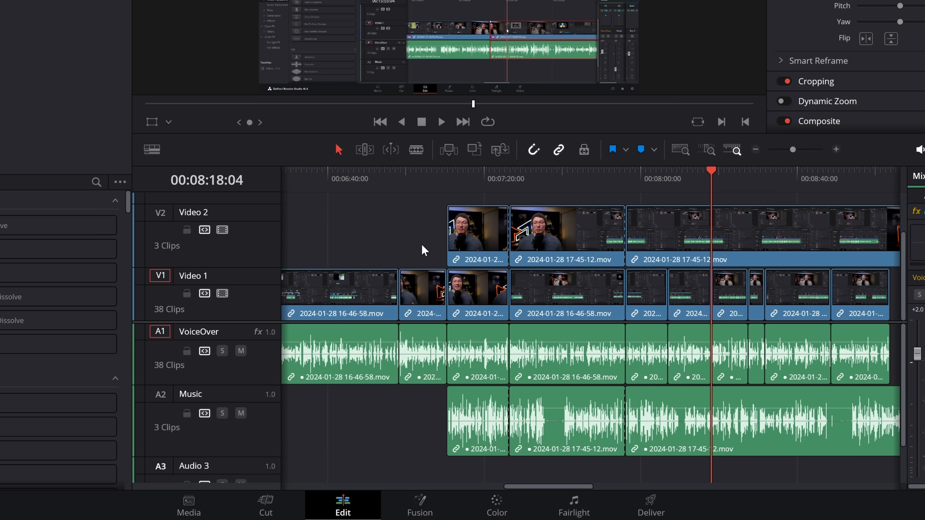
{"action": "mouse_move", "coordinate": [399, 246]}
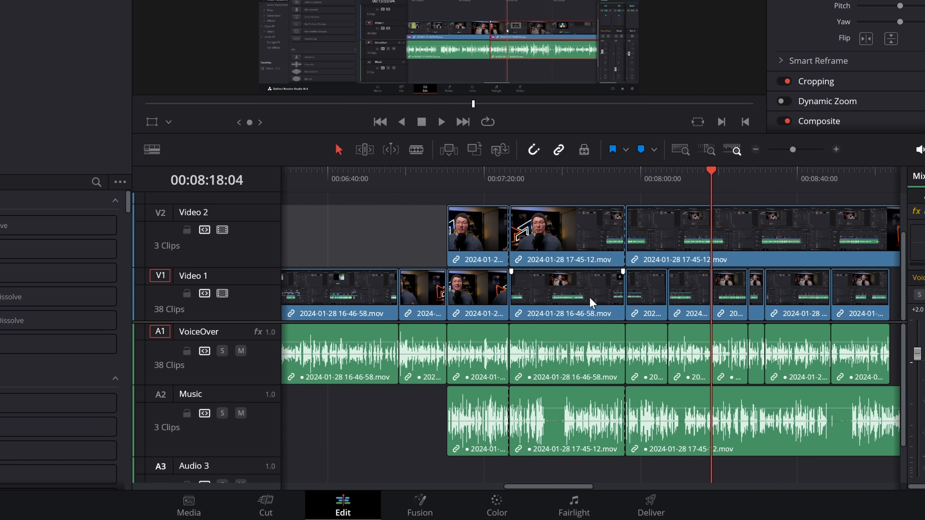
Step: Lock the Music track, remove Video 1 clips without shifting it, then unlock it again
{"action": "left_click", "coordinate": [565, 295]}
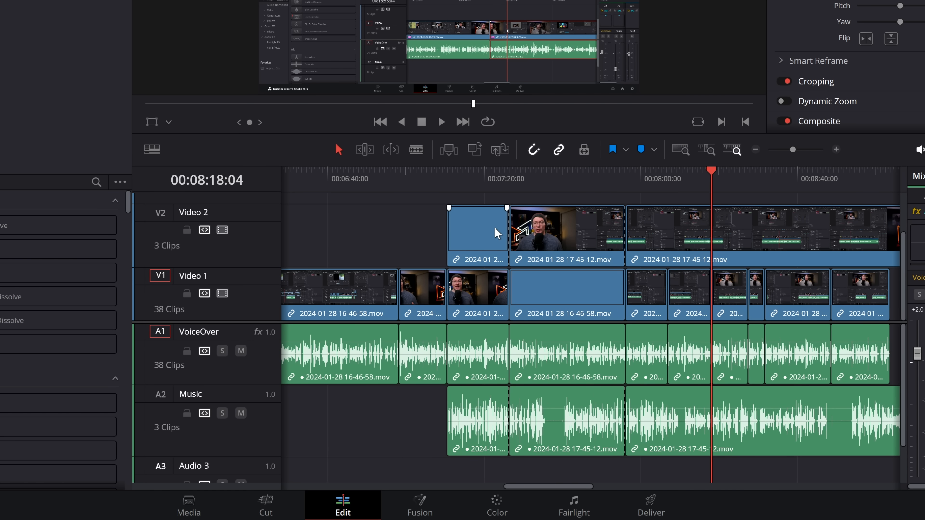
{"action": "mouse_move", "coordinate": [186, 230]}
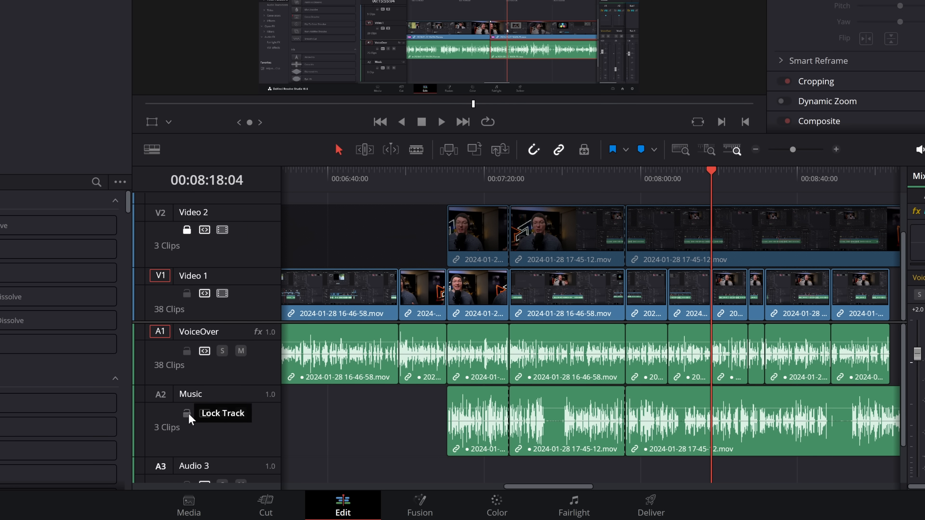
{"action": "left_click", "coordinate": [186, 413]}
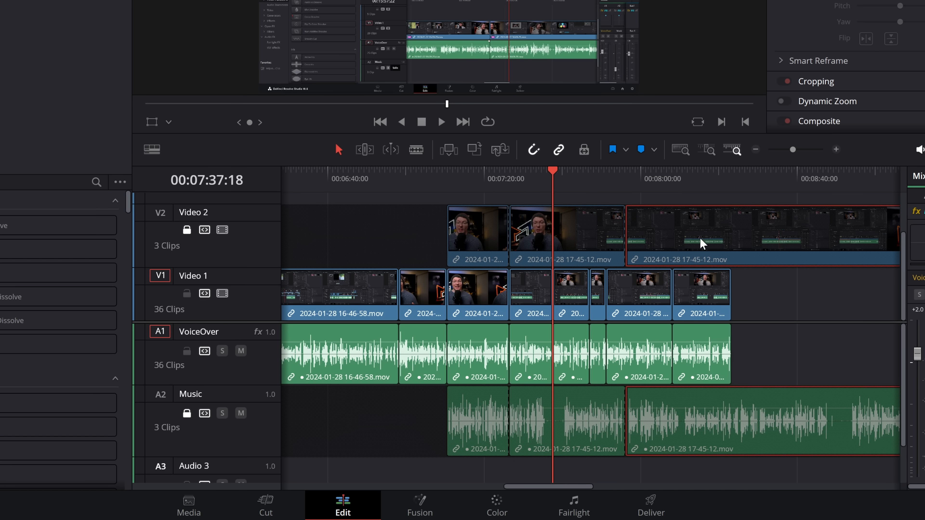
{"action": "mouse_move", "coordinate": [223, 247]}
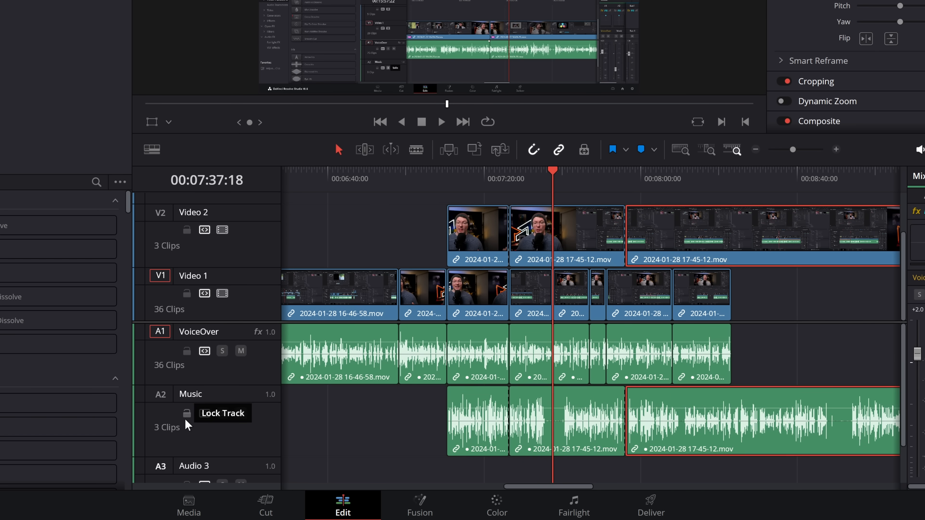
{"action": "left_click", "coordinate": [186, 419]}
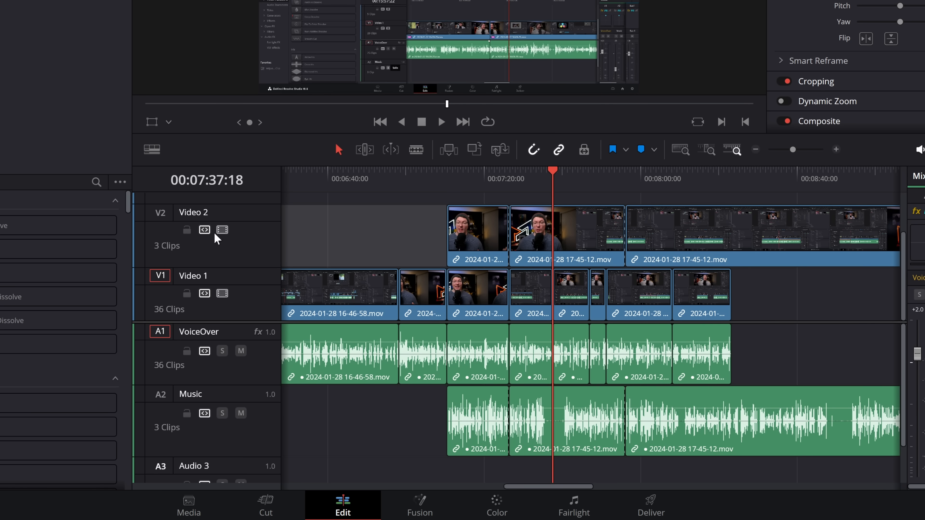
{"action": "mouse_move", "coordinate": [204, 229]}
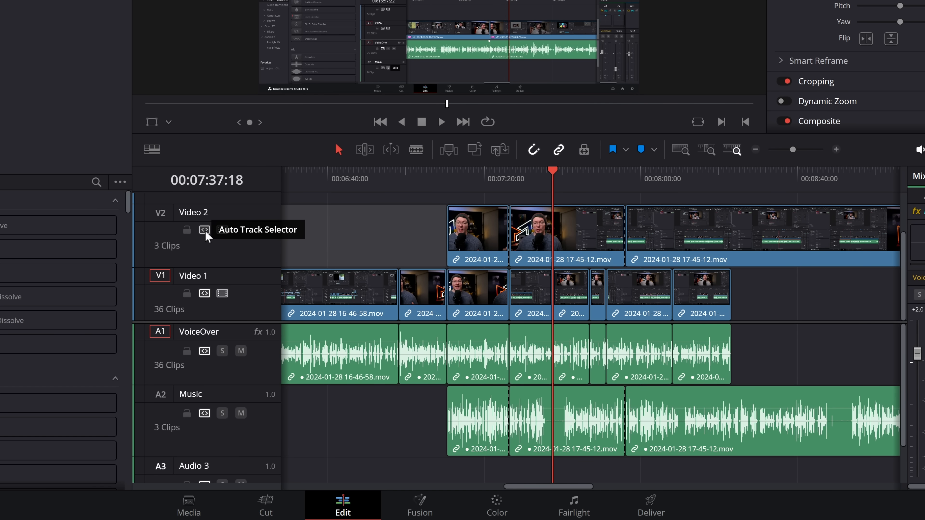
{"action": "mouse_move", "coordinate": [204, 414]}
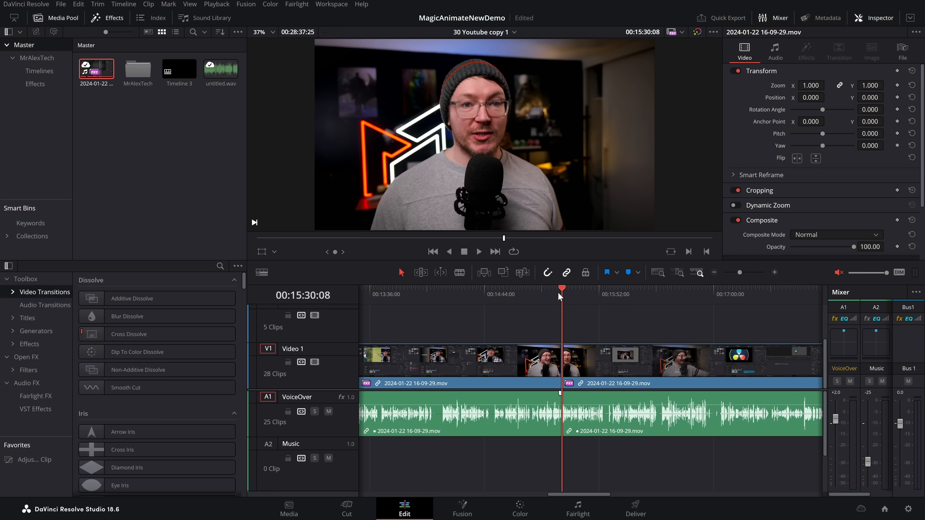
{"action": "mouse_move", "coordinate": [558, 300]}
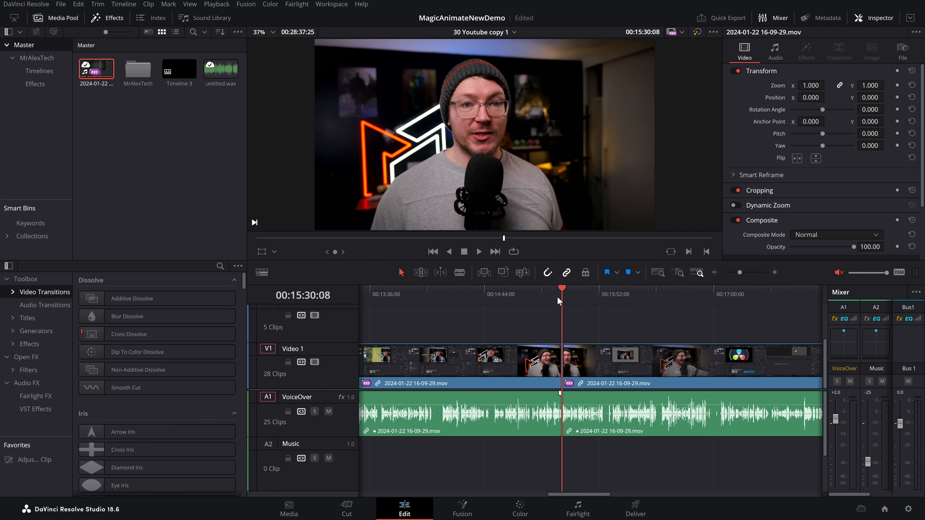
Step: Move the playhead to about 00:15:55, just past the edit point
{"action": "left_click", "coordinate": [603, 290]}
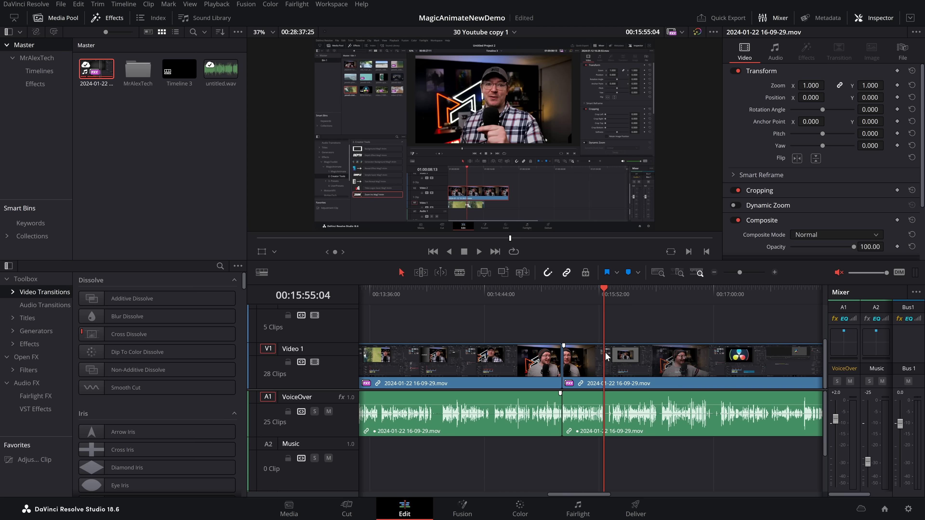
{"action": "mouse_move", "coordinate": [590, 358]}
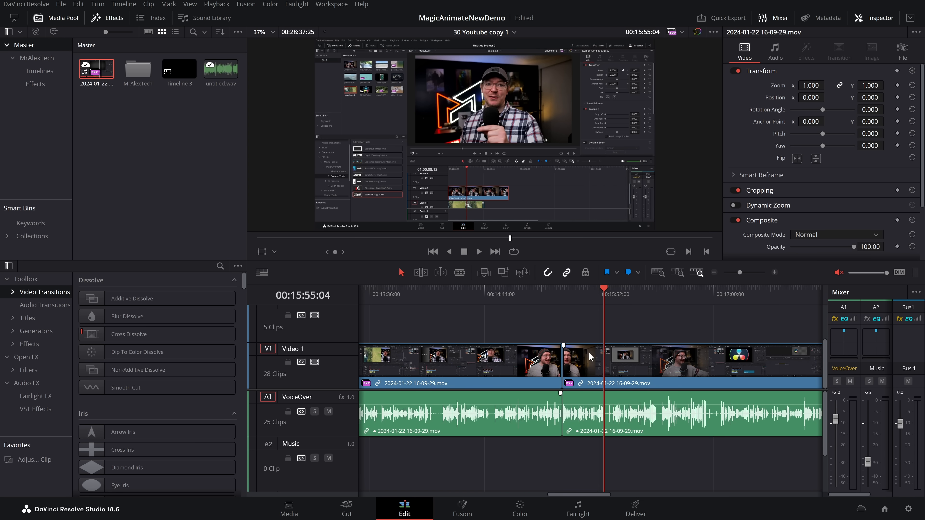
{"action": "mouse_move", "coordinate": [582, 374]}
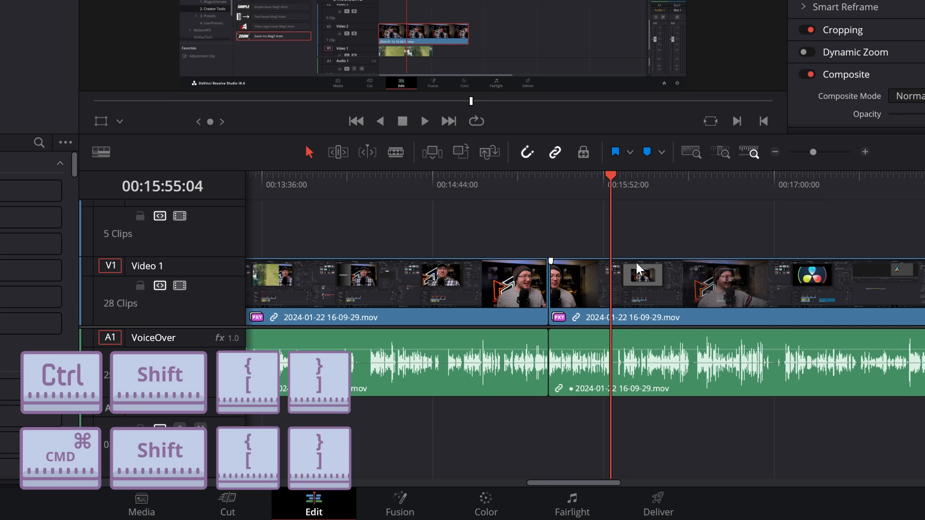
Step: Ripple-trim the head of the later clip, then place the playhead inside the earlier clip and select it
{"action": "left_click", "coordinate": [649, 286]}
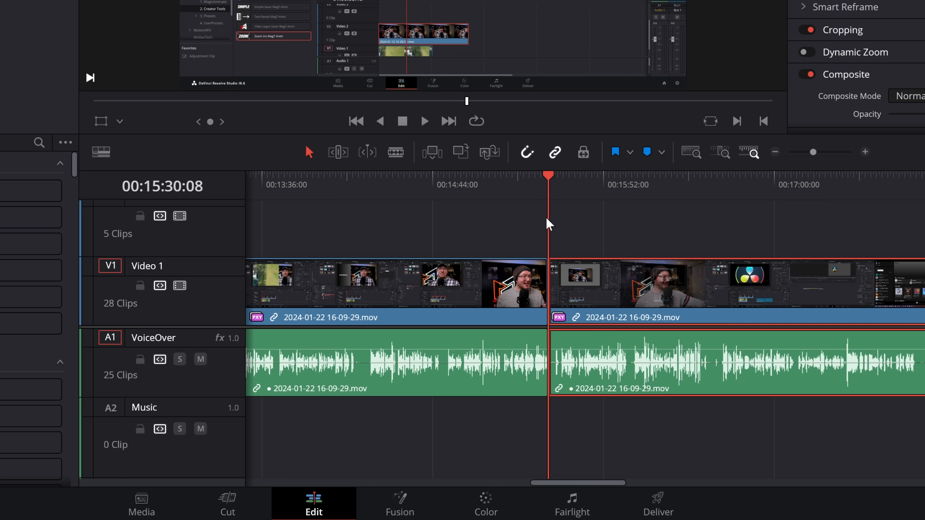
{"action": "mouse_move", "coordinate": [550, 189]}
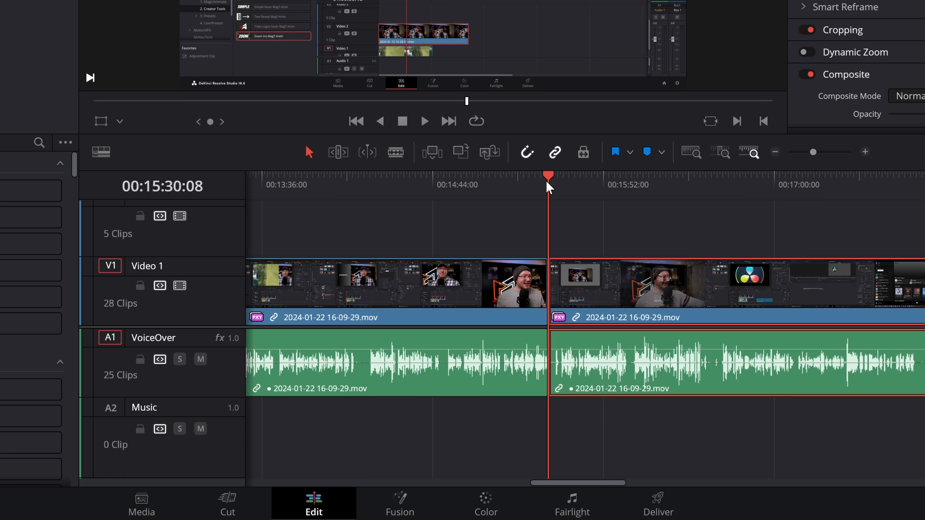
{"action": "left_click", "coordinate": [457, 184]}
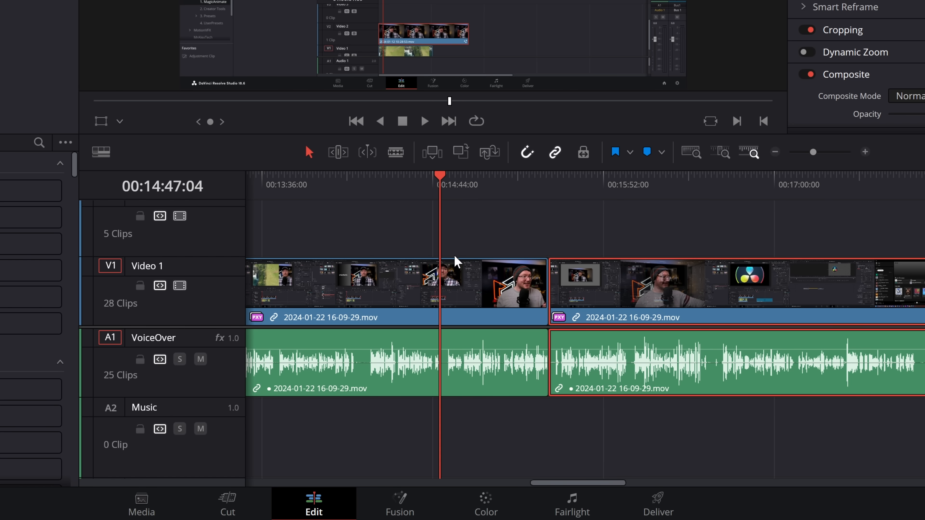
{"action": "left_click", "coordinate": [484, 286]}
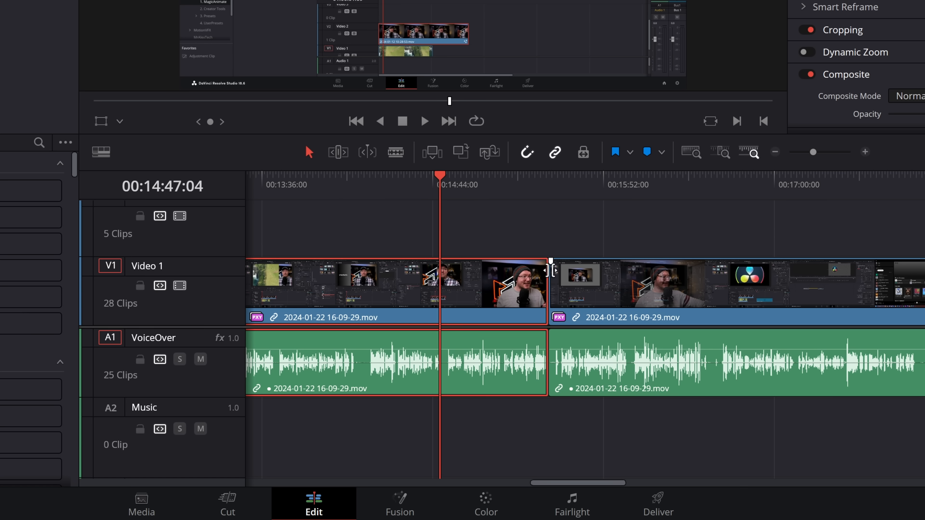
{"action": "mouse_move", "coordinate": [486, 224]}
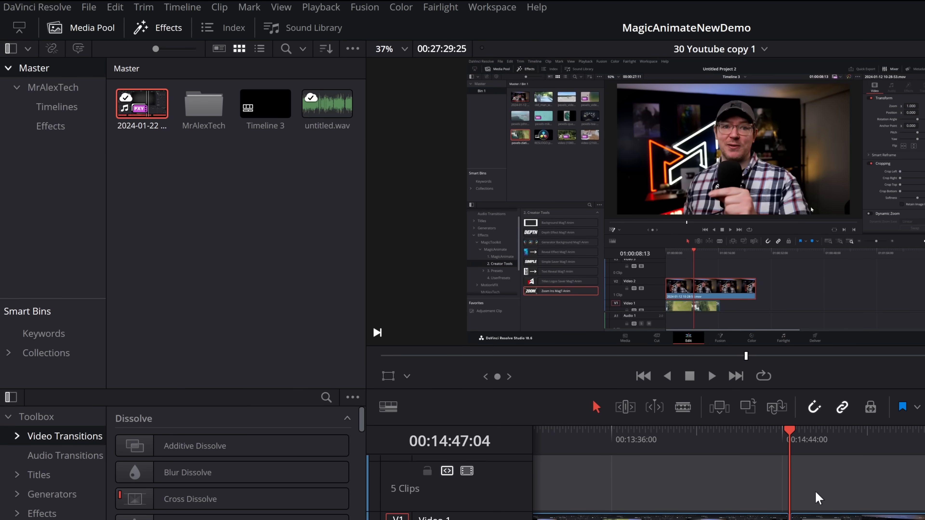
{"action": "mouse_move", "coordinate": [42, 17]}
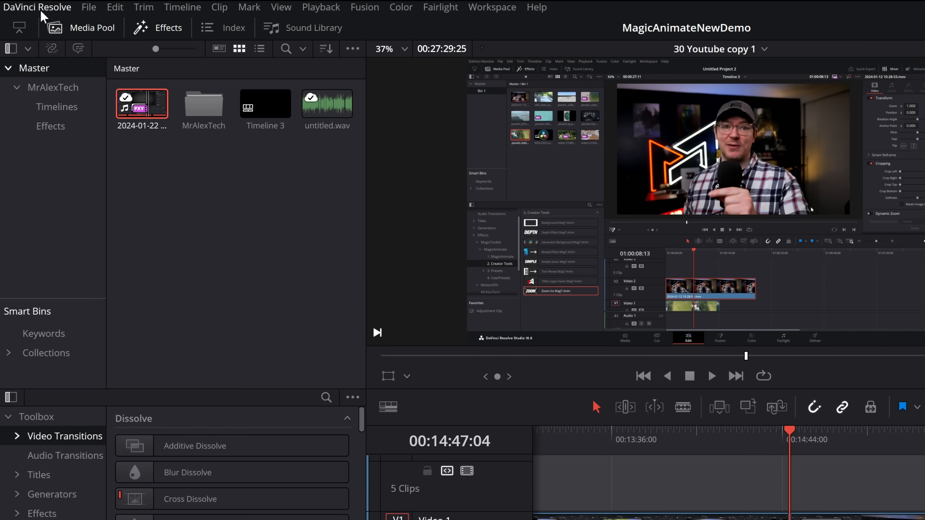
Step: Show Keyboard Customization via the DaVinci Resolve menu and list its presets (DaVinci Resolve, Premiere Pro...)
{"action": "left_click", "coordinate": [37, 7]}
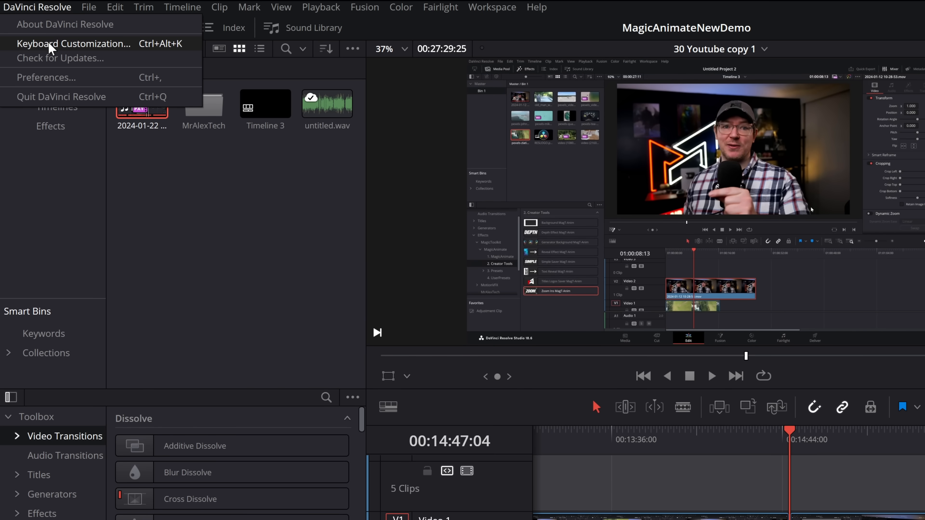
{"action": "left_click", "coordinate": [74, 44]}
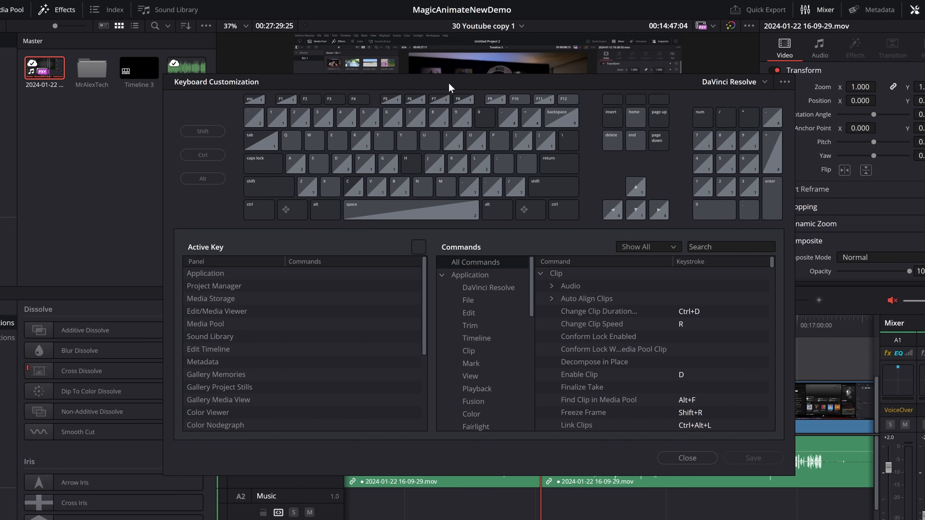
{"action": "mouse_move", "coordinate": [765, 86]}
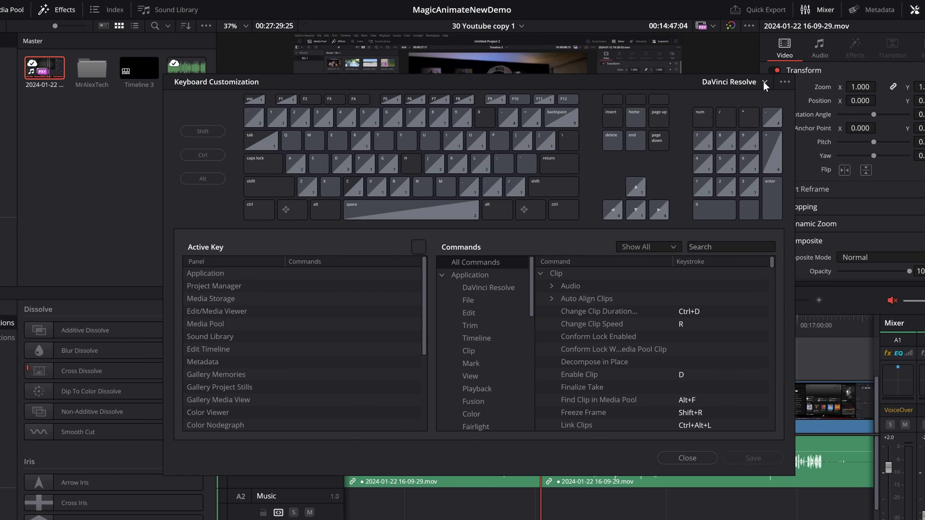
{"action": "left_click", "coordinate": [762, 82]}
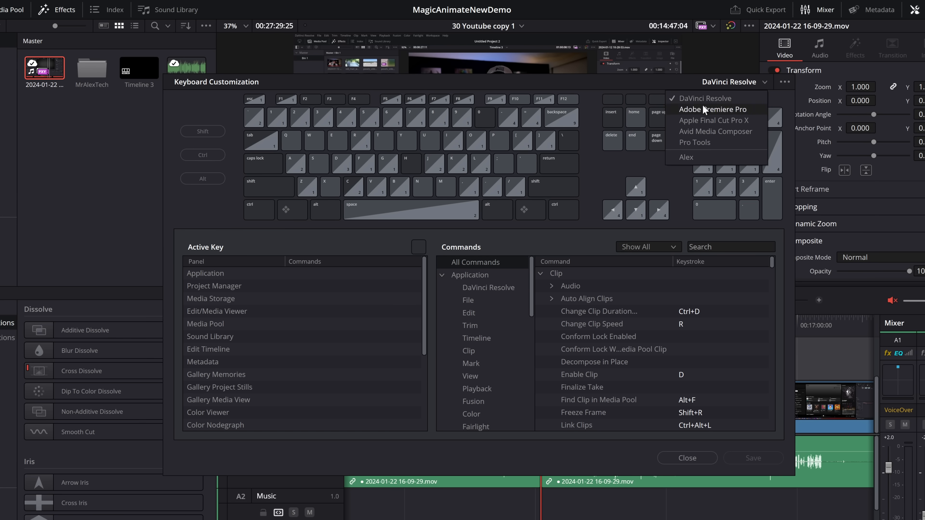
{"action": "mouse_move", "coordinate": [767, 86]}
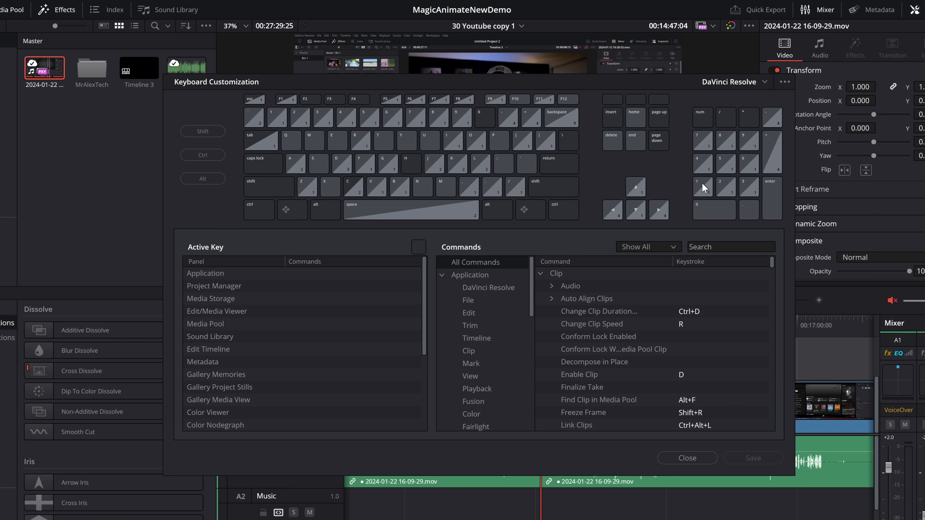
Step: Inspect the U key and jump to Edit Point Type among the Trim commands
{"action": "left_click", "coordinate": [429, 141]}
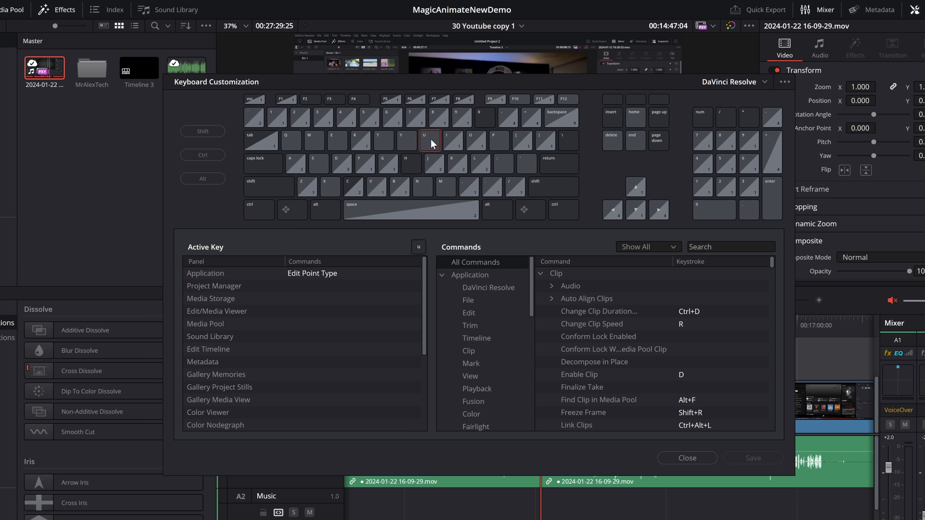
{"action": "mouse_move", "coordinate": [189, 254]}
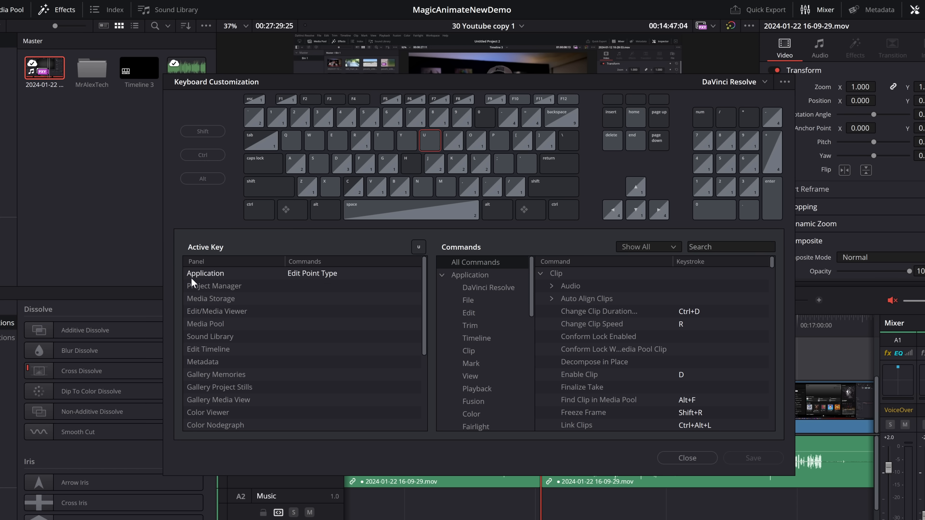
{"action": "mouse_move", "coordinate": [223, 281]}
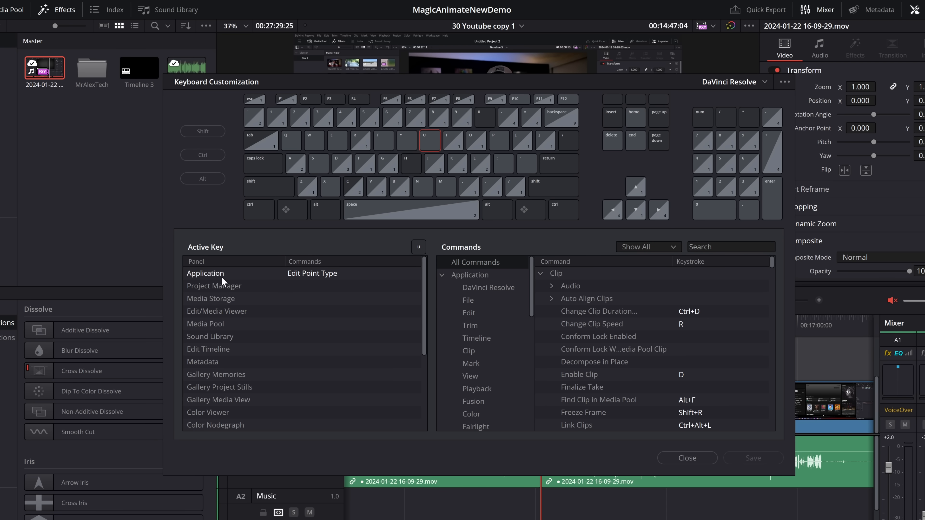
{"action": "mouse_move", "coordinate": [305, 279]}
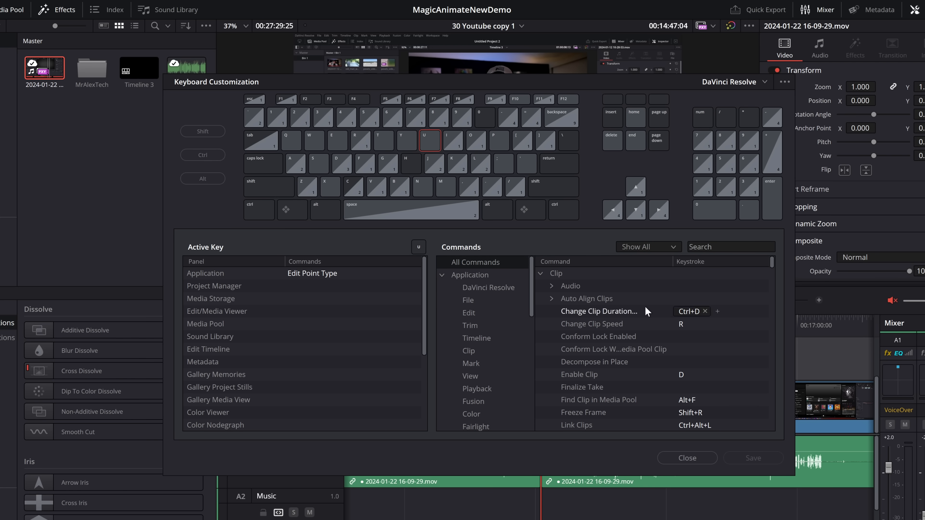
{"action": "scroll", "scroll_direction": "down", "scroll_amount": 3}
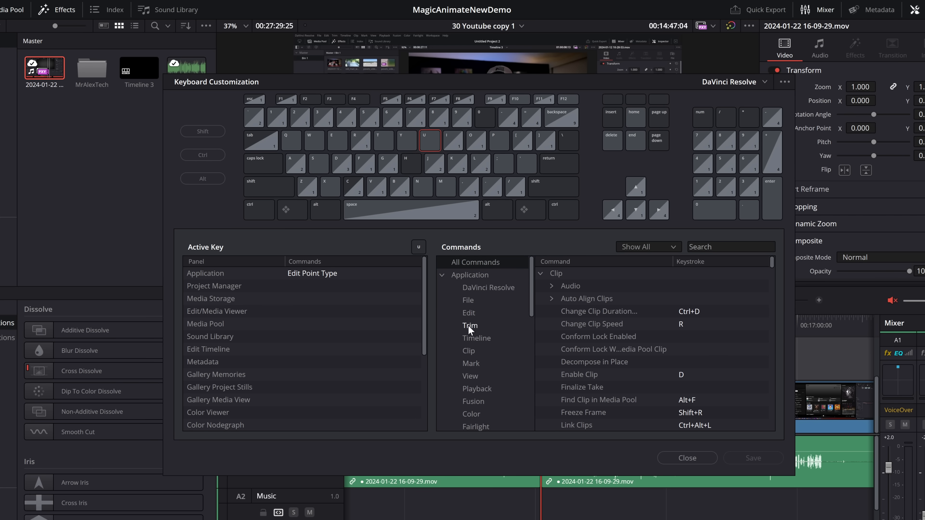
{"action": "mouse_move", "coordinate": [317, 278]}
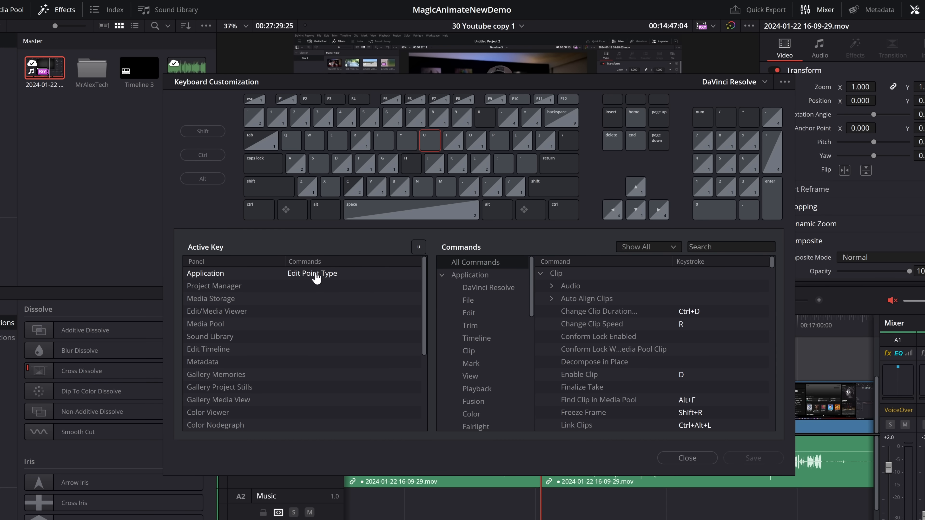
{"action": "left_click", "coordinate": [470, 325]}
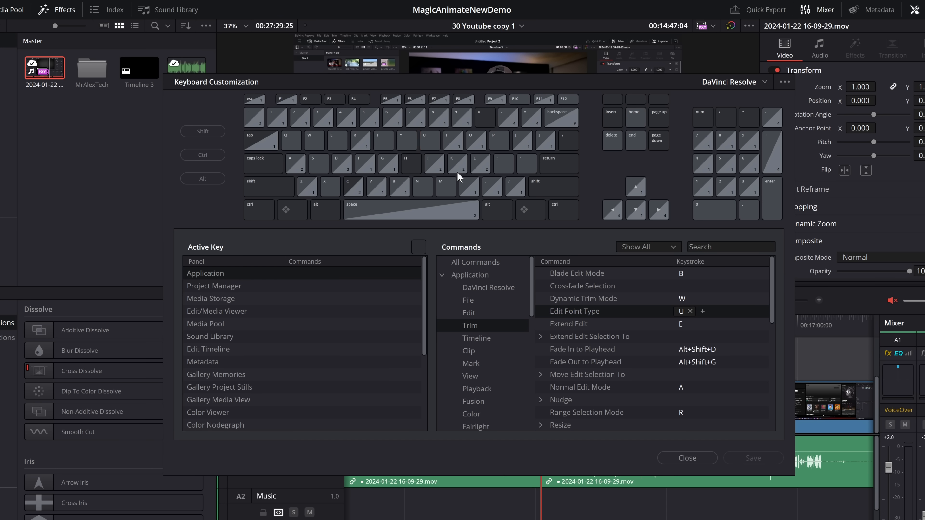
{"action": "mouse_move", "coordinate": [407, 145]}
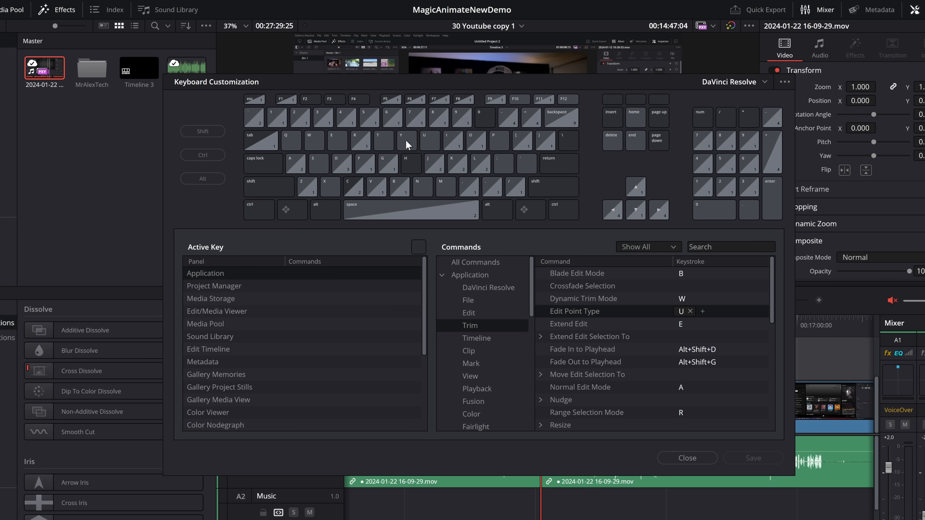
{"action": "left_click", "coordinate": [452, 140]}
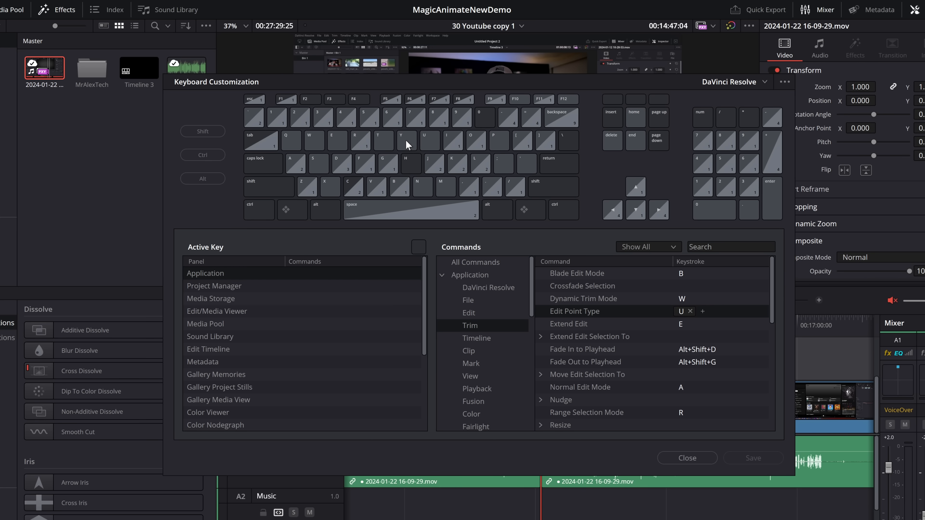
Step: Check the shifted T key (Add Audio Only Transition), then switch the map to Ctrl shortcuts
{"action": "left_click", "coordinate": [202, 131]}
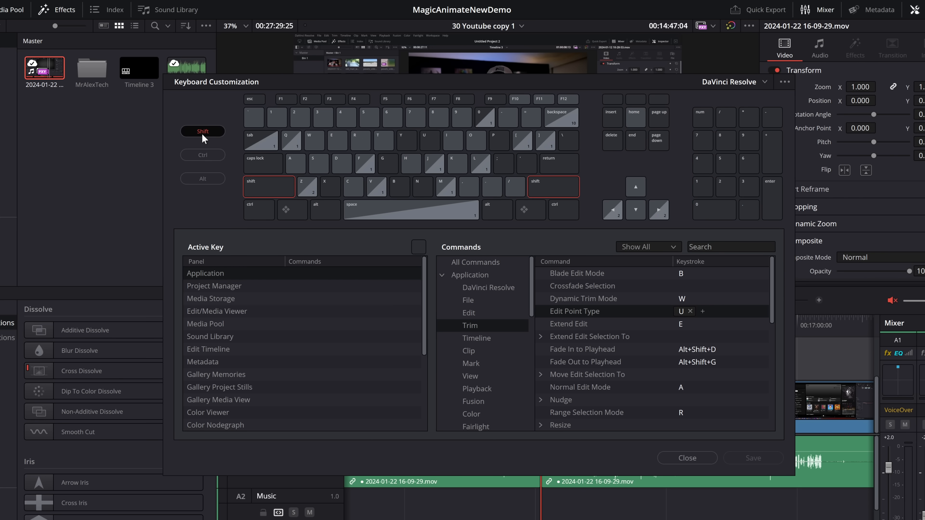
{"action": "mouse_move", "coordinate": [383, 146]}
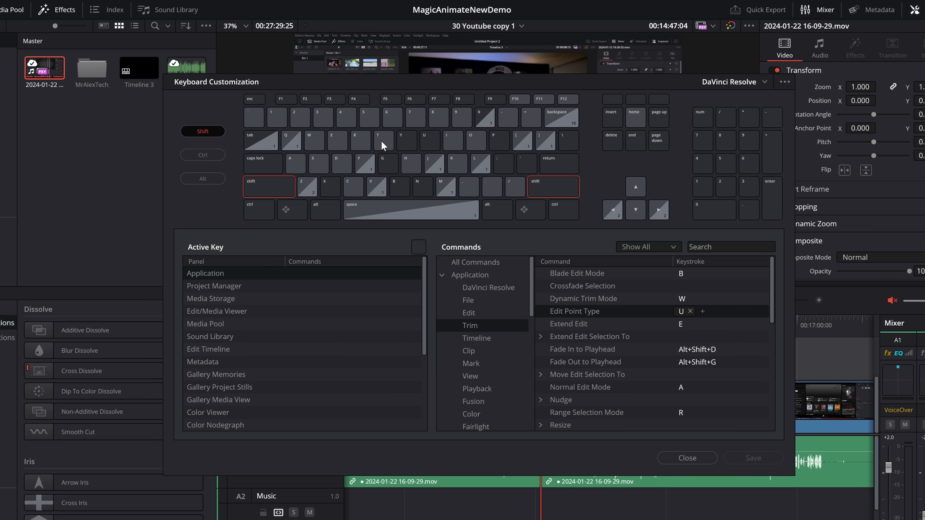
{"action": "left_click", "coordinate": [383, 140]}
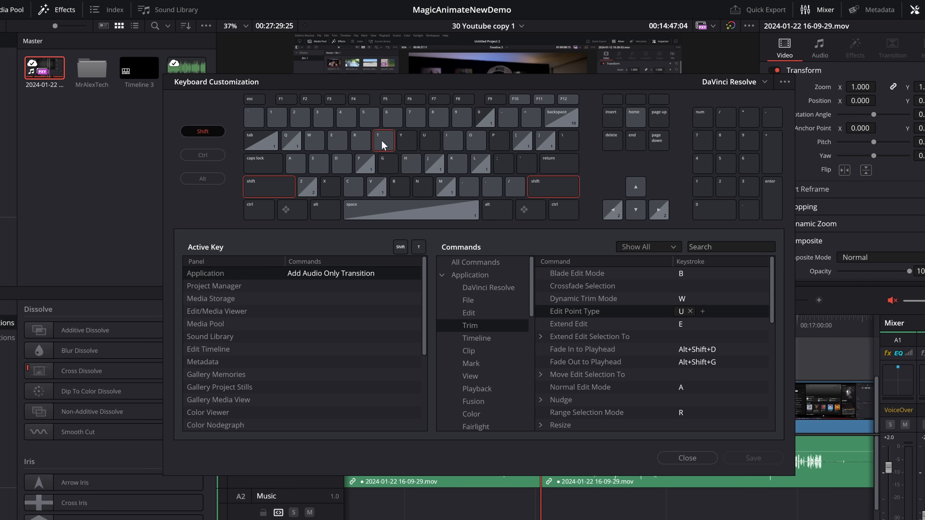
{"action": "left_click", "coordinate": [202, 131]}
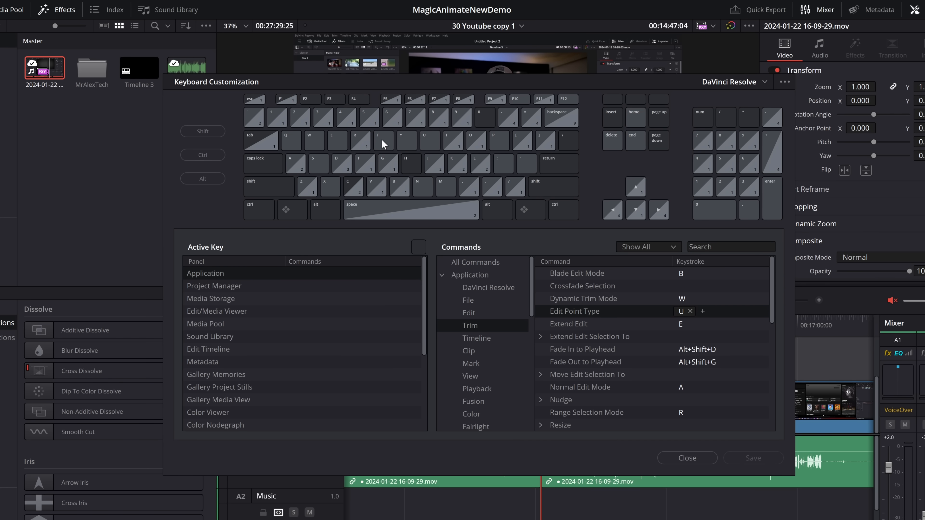
{"action": "left_click", "coordinate": [202, 155]}
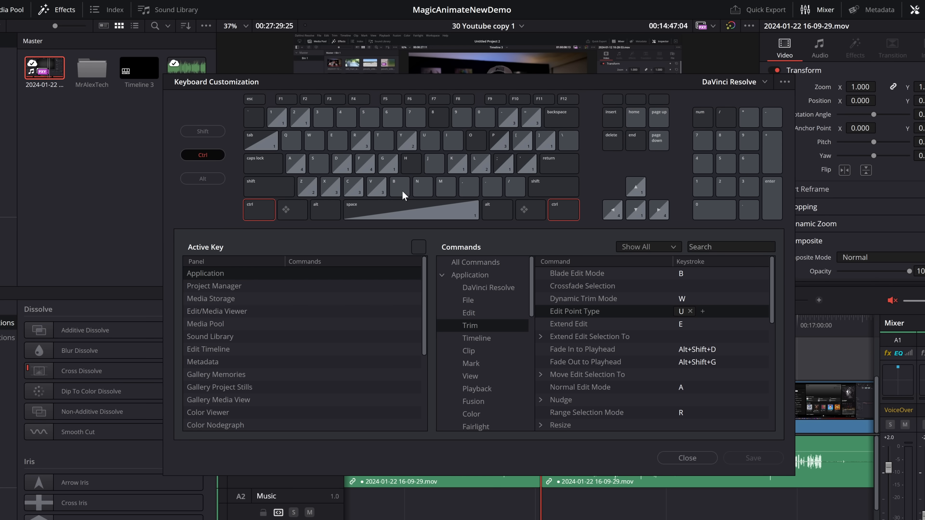
Step: Locate Razor via Ctrl+B and assign it 2, overriding Cut to Angle 2
{"action": "left_click", "coordinate": [399, 187]}
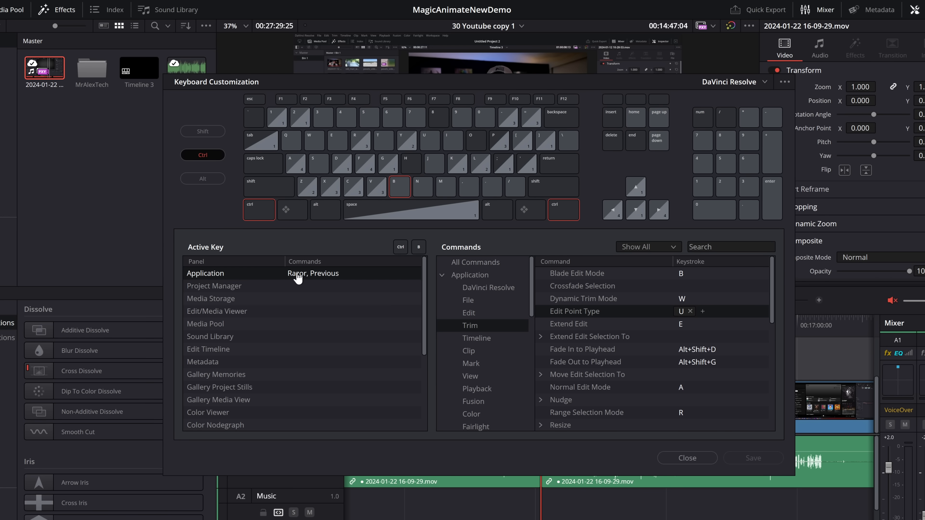
{"action": "mouse_move", "coordinate": [297, 273]}
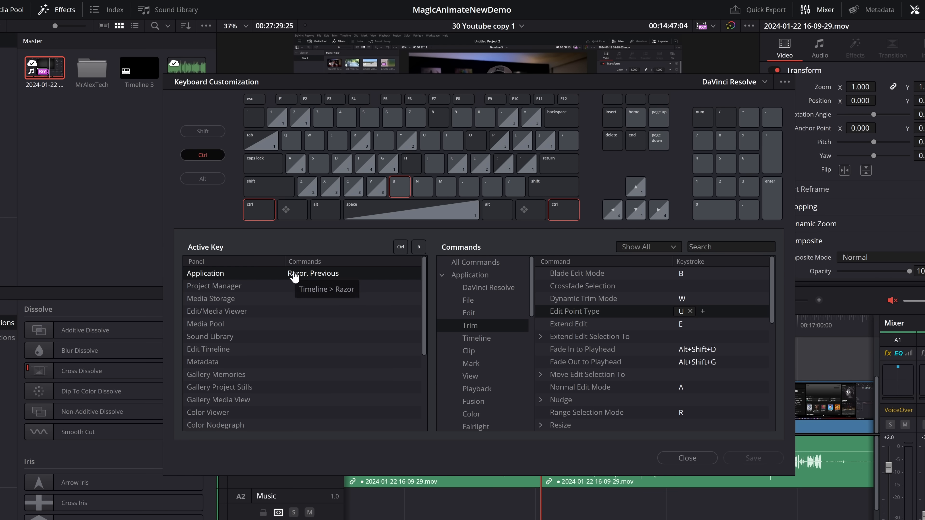
{"action": "left_click", "coordinate": [476, 338]}
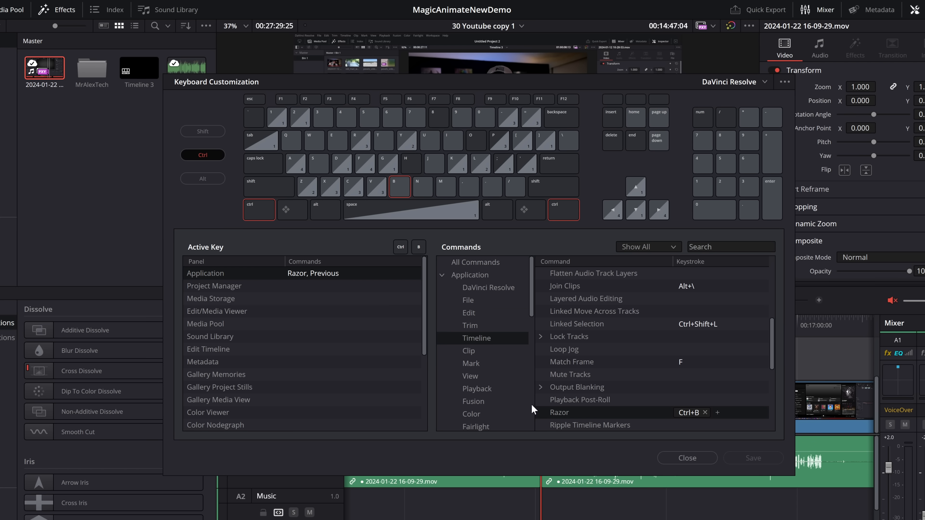
{"action": "mouse_move", "coordinate": [701, 421]}
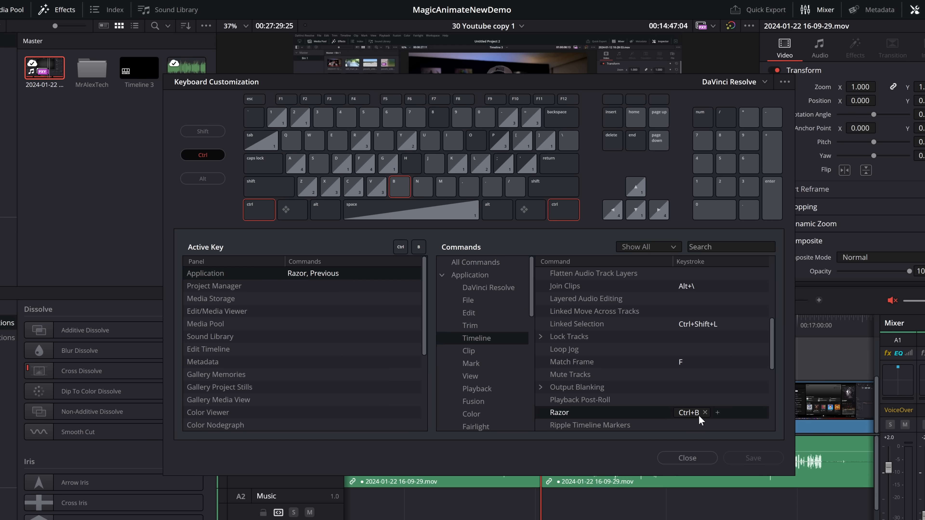
{"action": "mouse_move", "coordinate": [688, 412]}
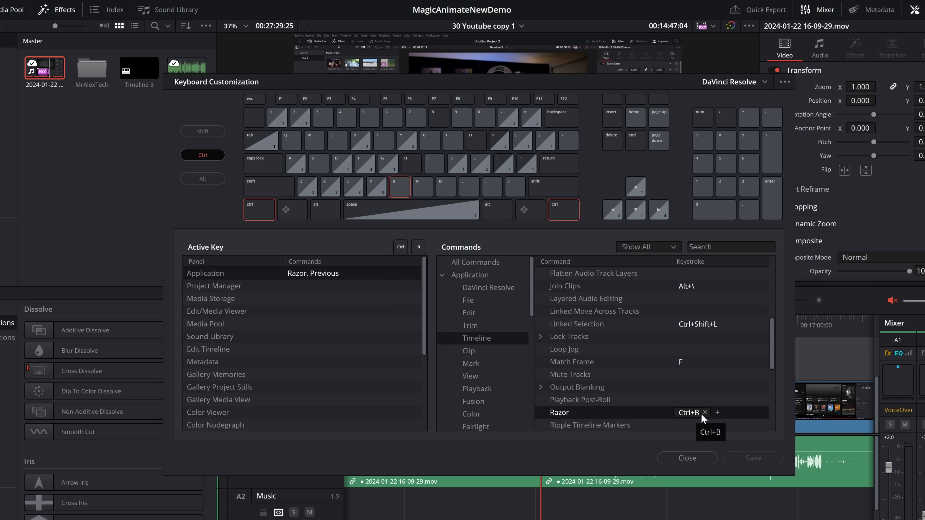
{"action": "mouse_move", "coordinate": [717, 412]}
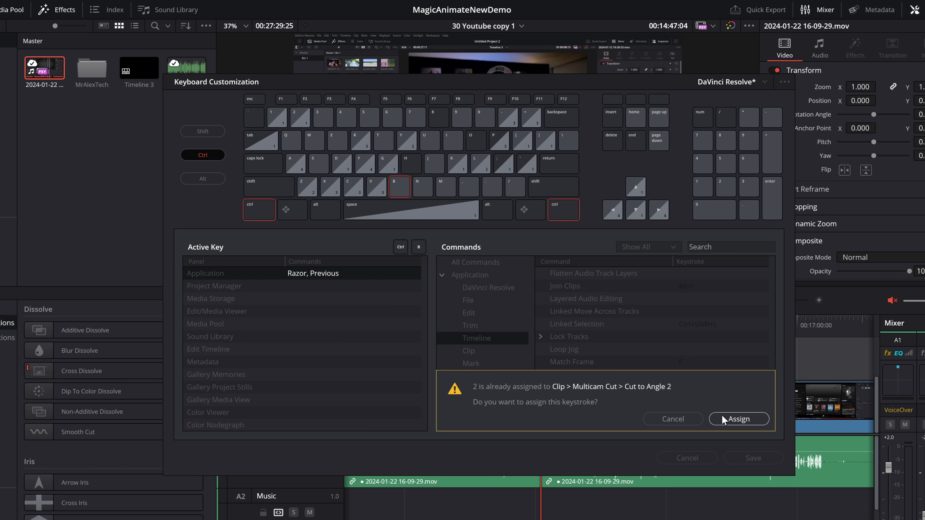
{"action": "mouse_move", "coordinate": [703, 401]}
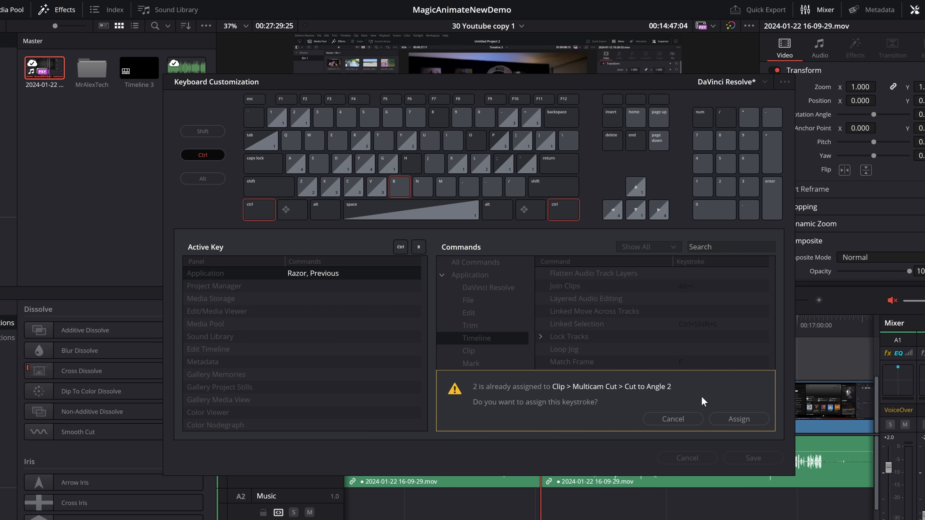
{"action": "mouse_move", "coordinate": [657, 384]}
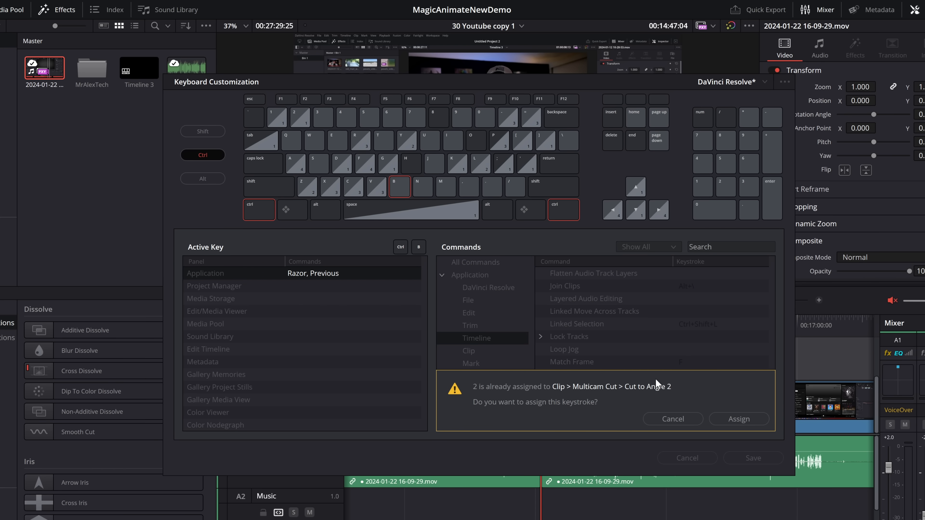
{"action": "mouse_move", "coordinate": [756, 400]}
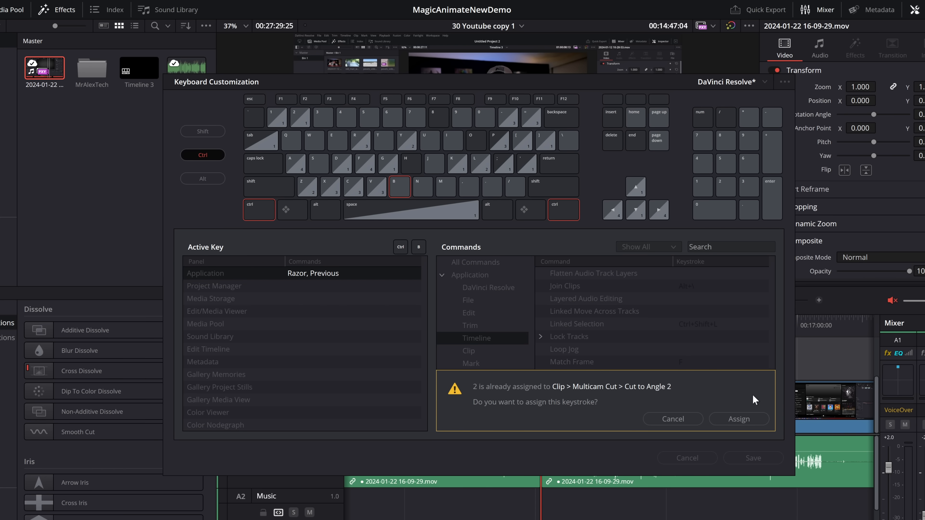
{"action": "left_click", "coordinate": [738, 419]}
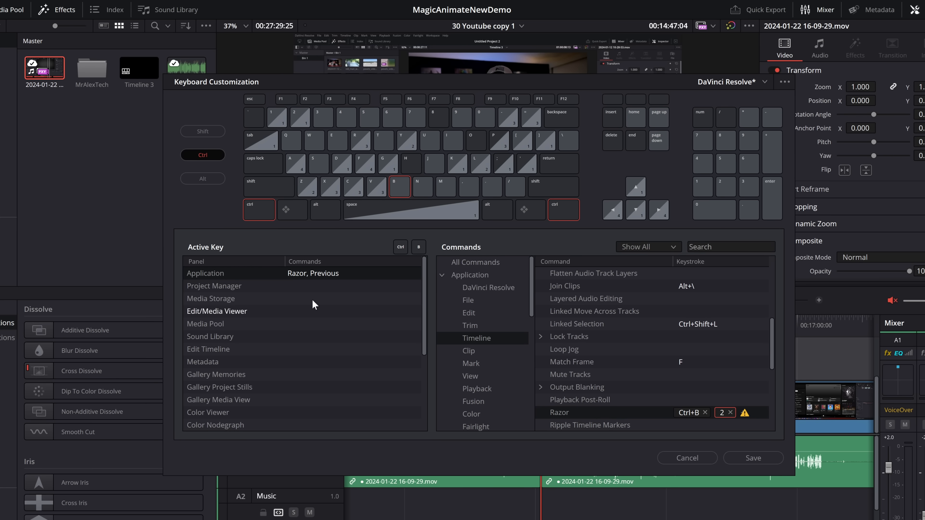
{"action": "mouse_move", "coordinate": [207, 150]}
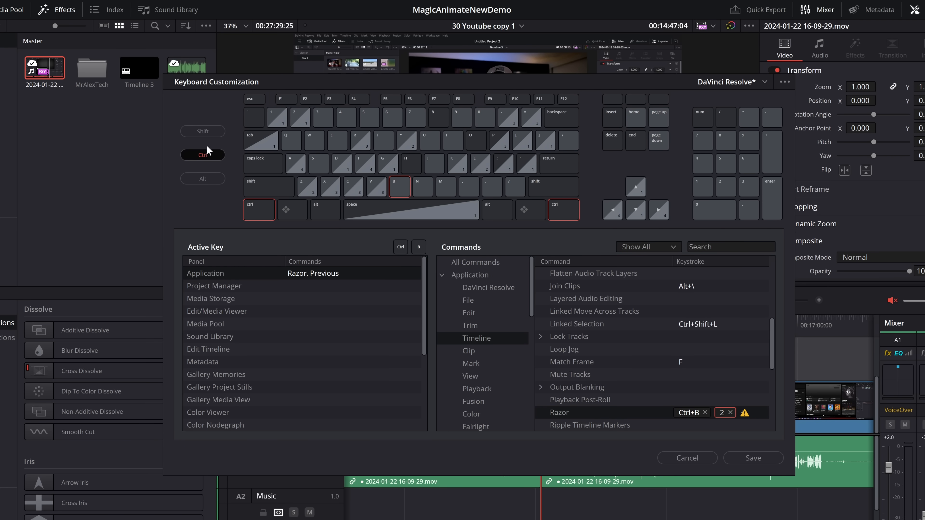
Step: In Trim > Ripple, replace Start to Playhead's shortcut with 1 and set End to Playhead to 3
{"action": "left_click", "coordinate": [202, 131]}
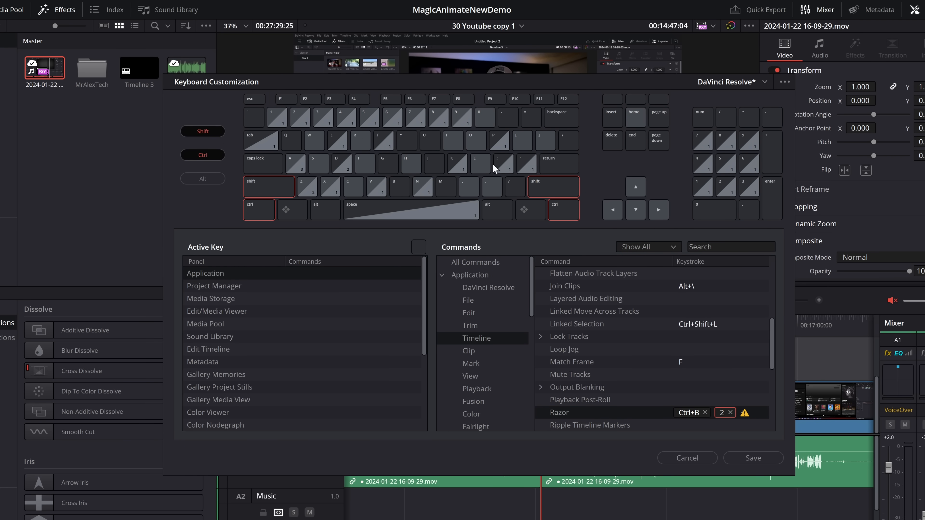
{"action": "left_click", "coordinate": [522, 140]}
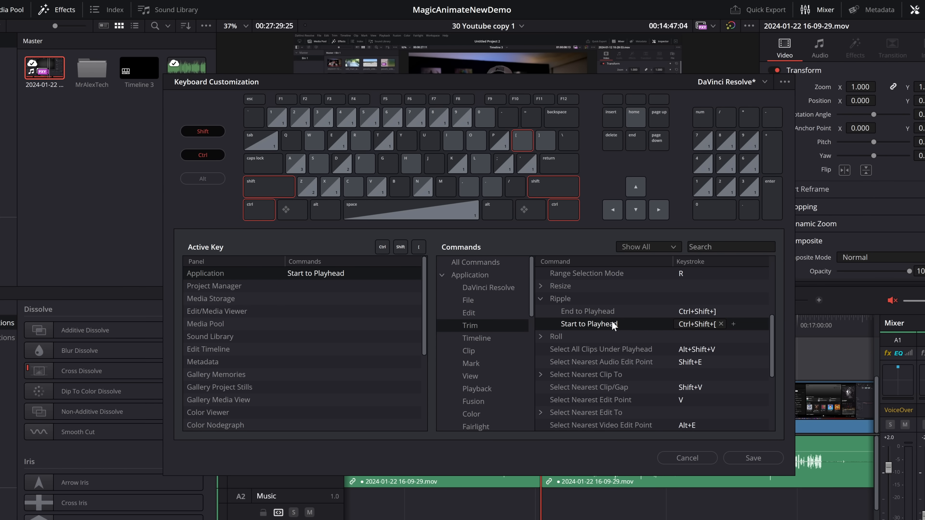
{"action": "mouse_move", "coordinate": [714, 329]}
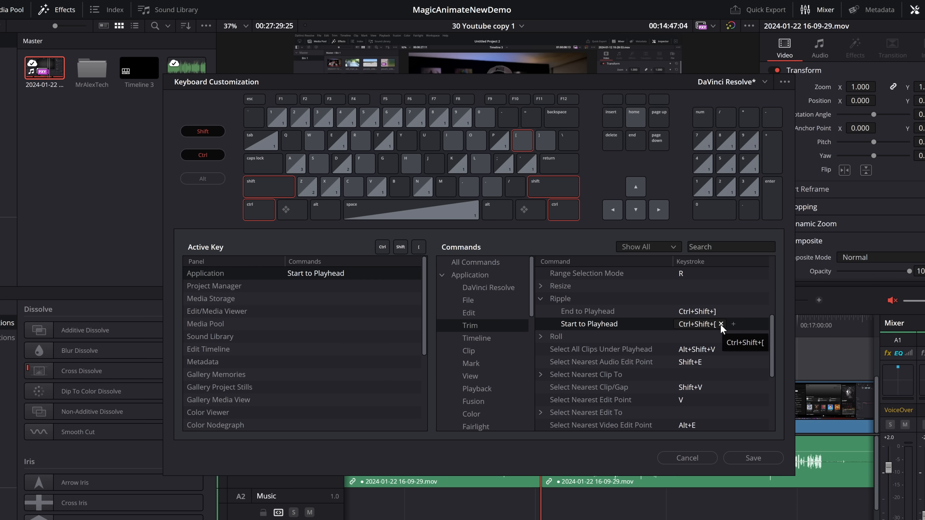
{"action": "left_click", "coordinate": [720, 324]}
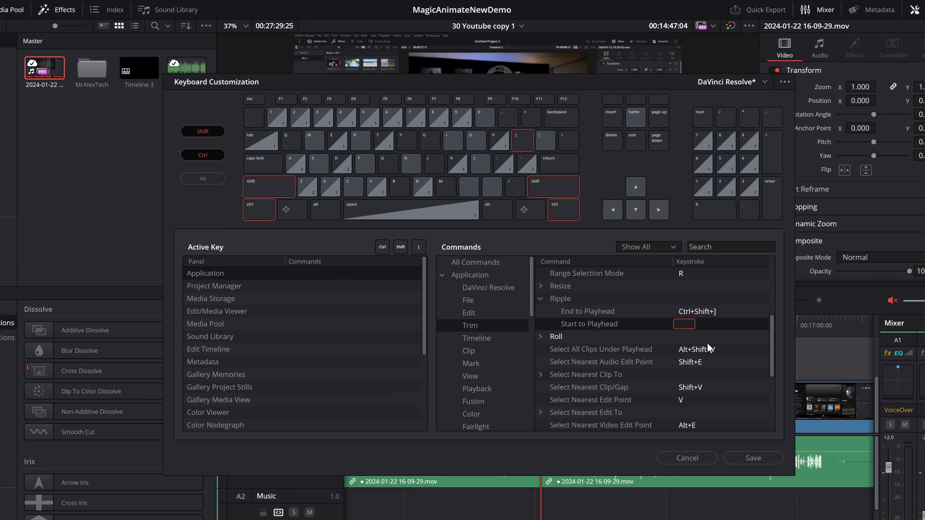
{"action": "left_click", "coordinate": [684, 324]}
{"action": "type", "text": "1"}
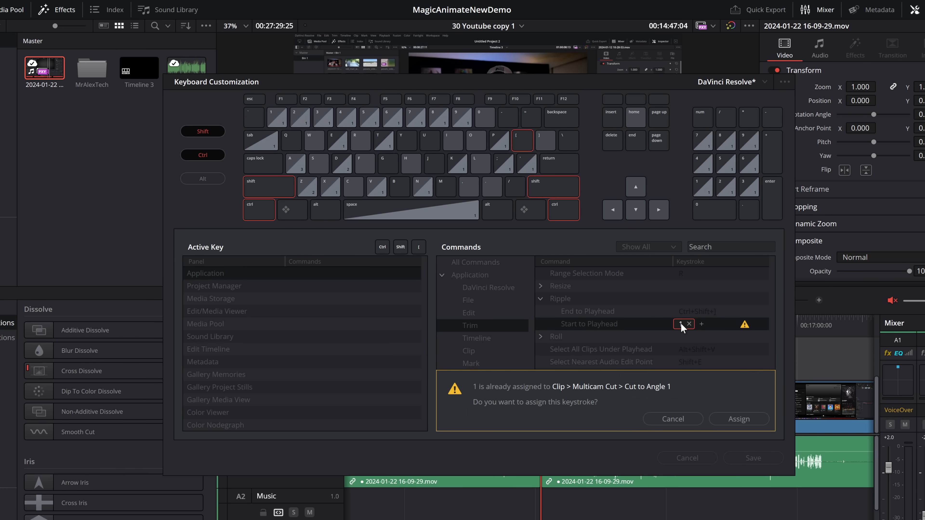
{"action": "mouse_move", "coordinate": [738, 419]}
{"action": "type", "text": "3"}
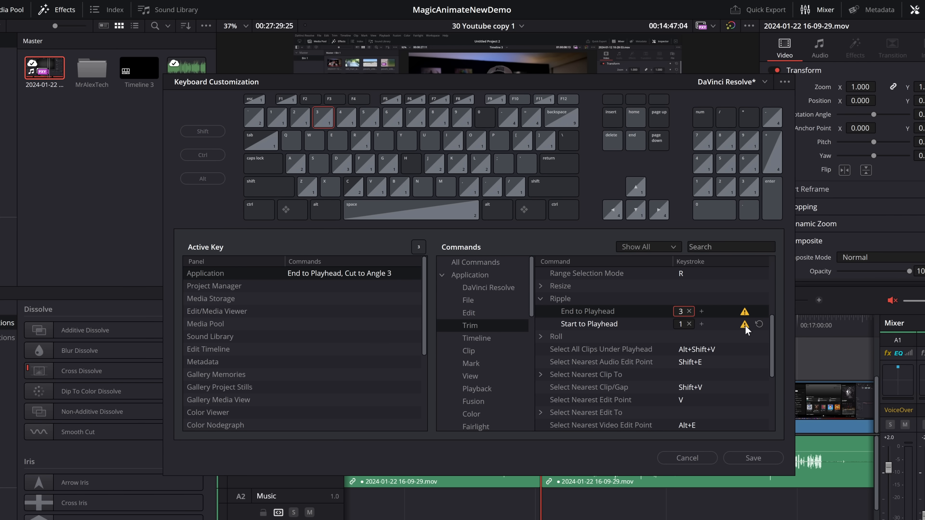
Step: Confirm 3 for End to Playhead, then clear keys 1, 2 and 3 from Cut to Angle 1–3
{"action": "left_click", "coordinate": [588, 323]}
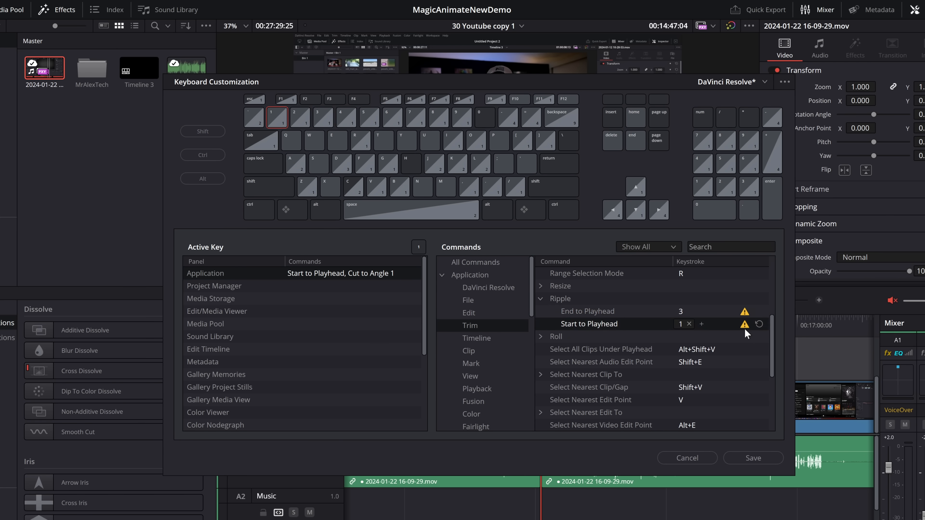
{"action": "left_click", "coordinate": [758, 324]}
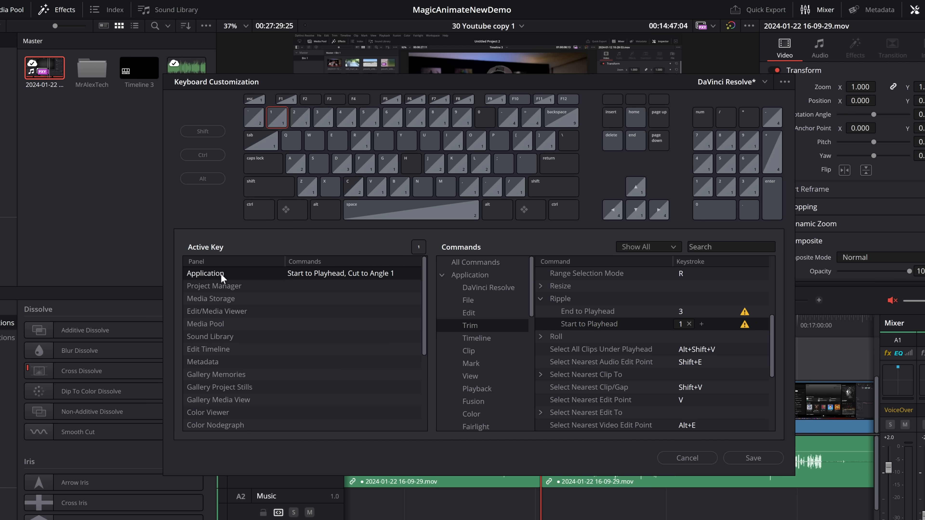
{"action": "mouse_move", "coordinate": [367, 300]}
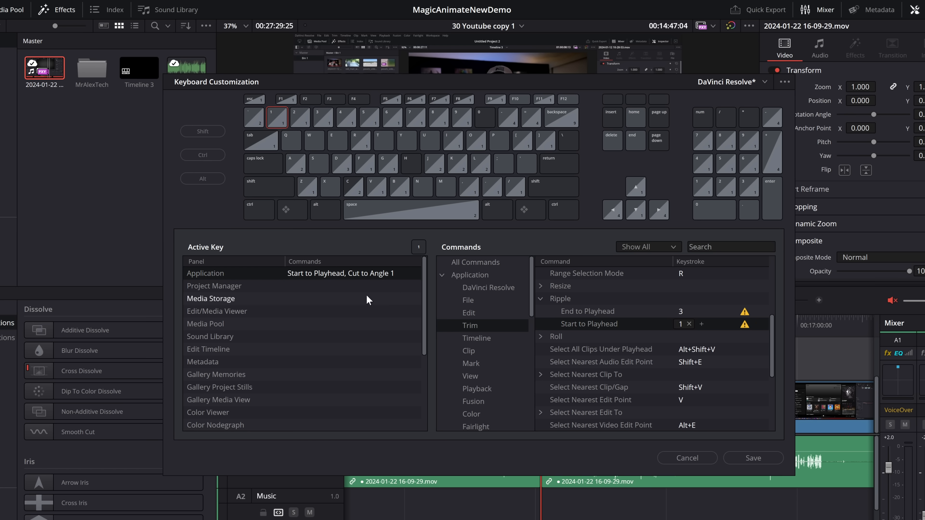
{"action": "mouse_move", "coordinate": [318, 266]}
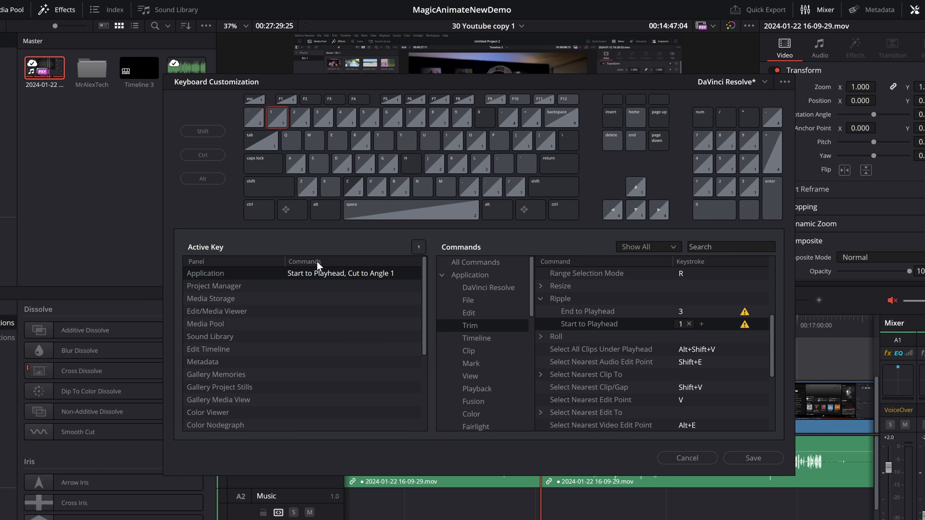
{"action": "mouse_move", "coordinate": [380, 278]}
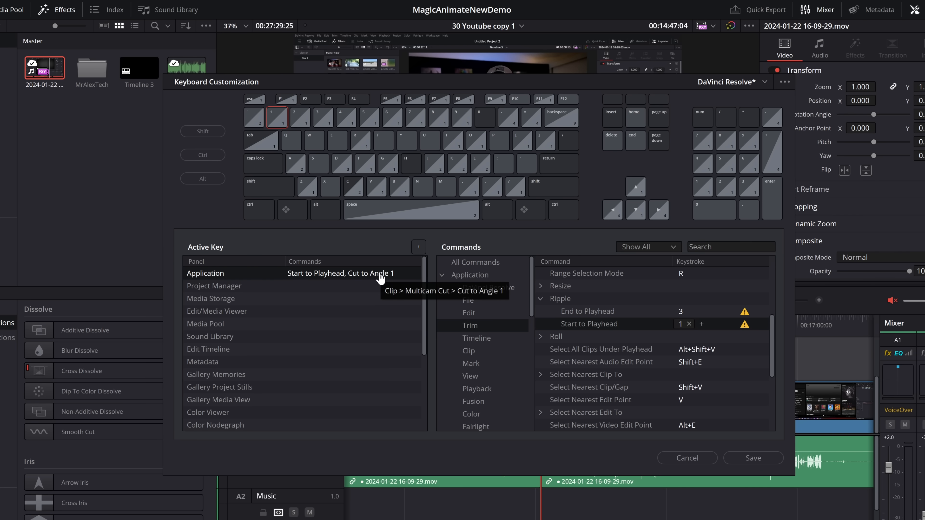
{"action": "left_click", "coordinate": [468, 350]}
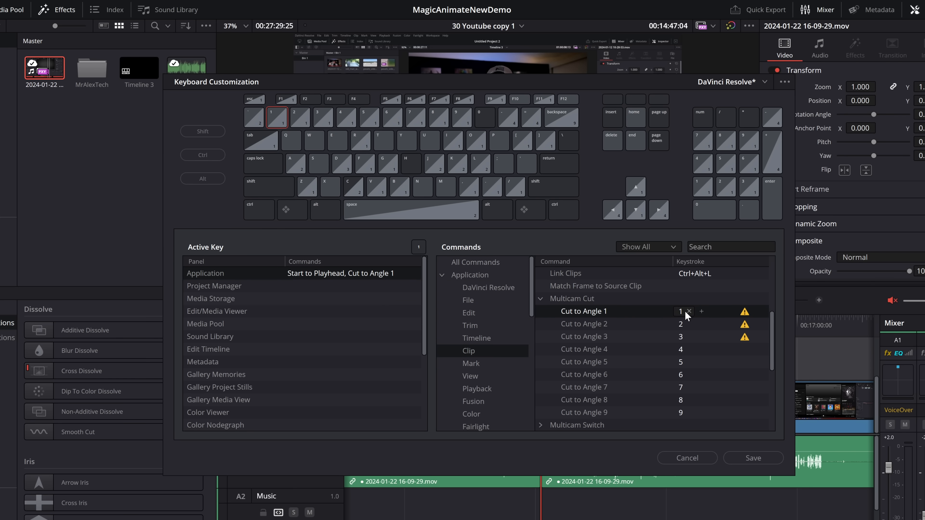
{"action": "left_click", "coordinate": [688, 310]}
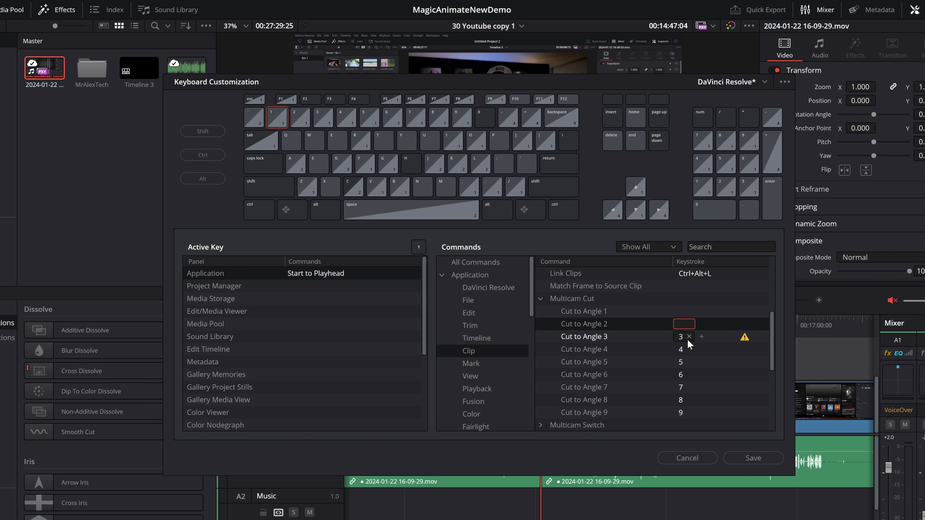
{"action": "left_click", "coordinate": [681, 336]}
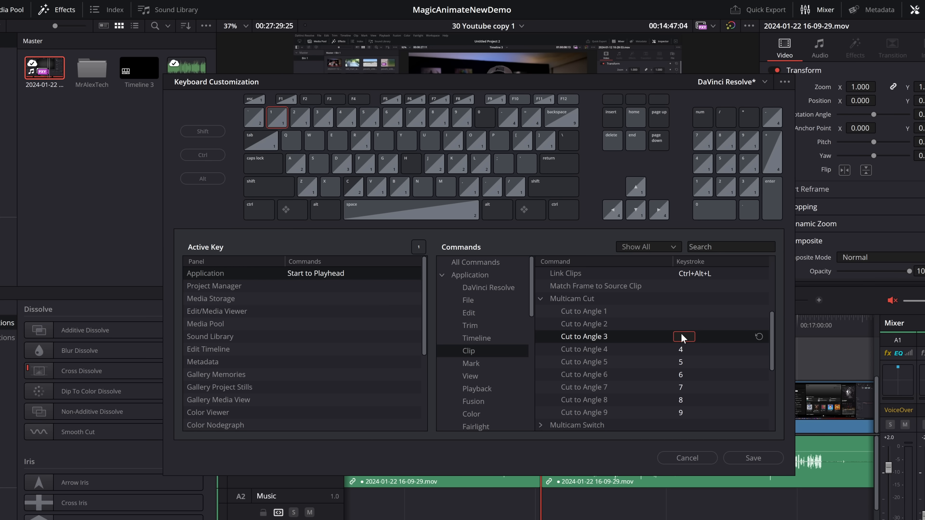
Step: Save the custom mapping as a preset named 123
{"action": "left_click", "coordinate": [752, 458]}
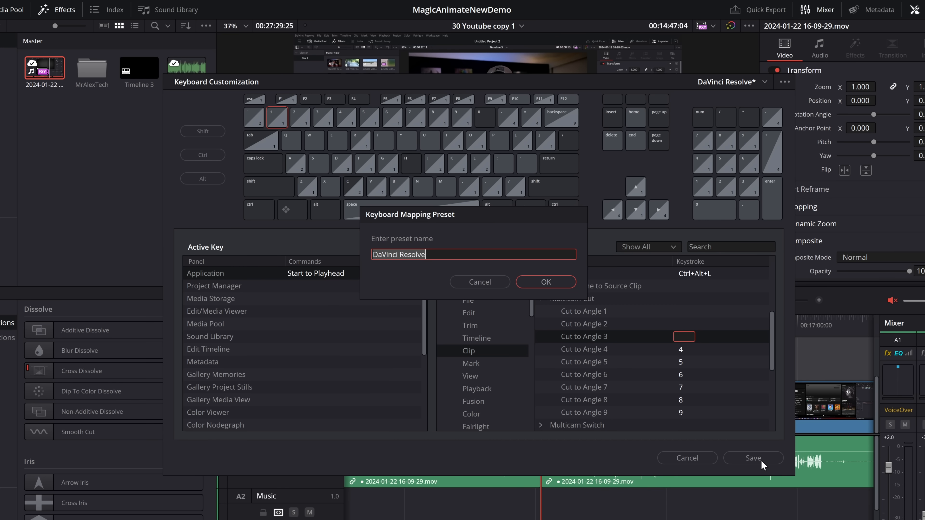
{"action": "mouse_move", "coordinate": [576, 361]}
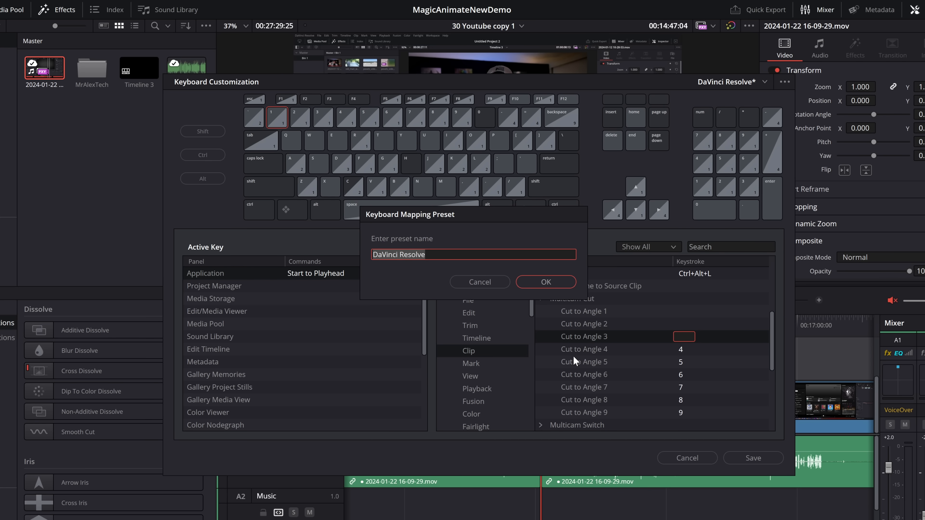
{"action": "type", "text": "123"}
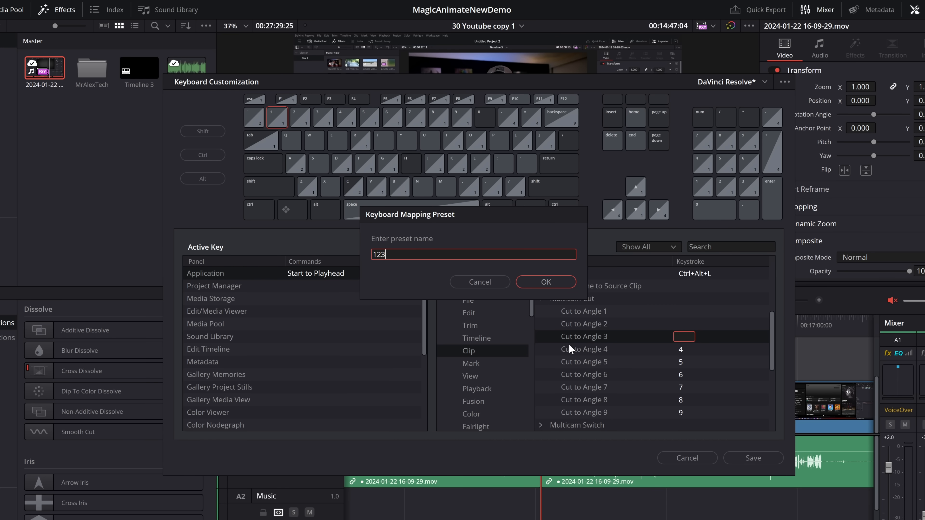
{"action": "left_click", "coordinate": [544, 281]}
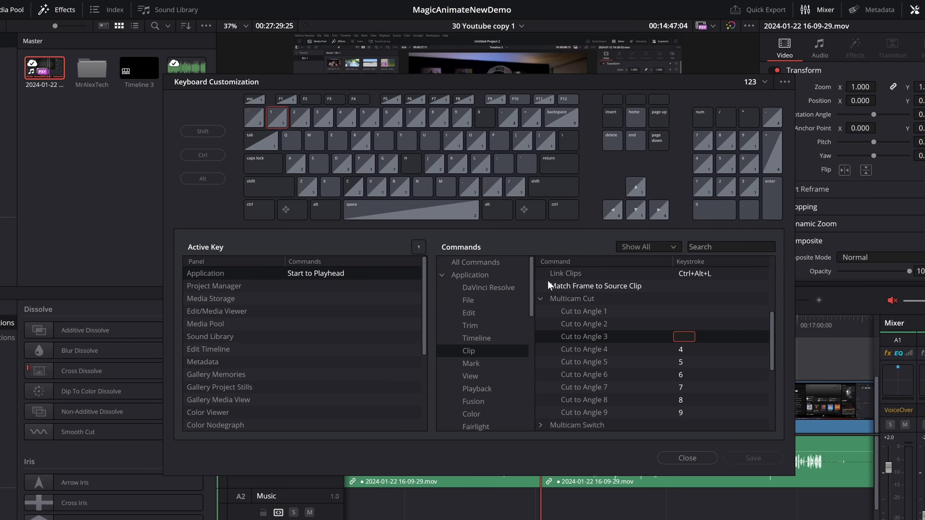
{"action": "mouse_move", "coordinate": [764, 82]}
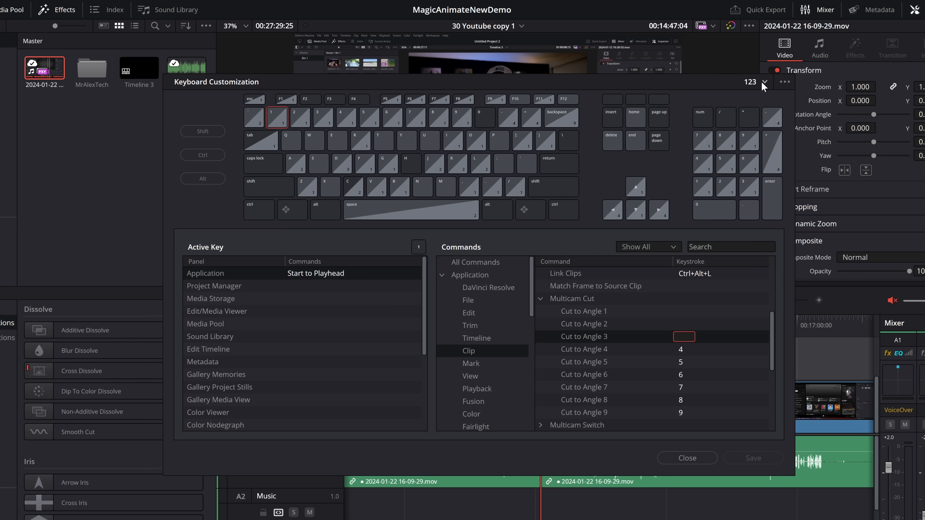
Step: Switch to the default DaVinci Resolve preset, then back to 123 as active
{"action": "left_click", "coordinate": [763, 82]}
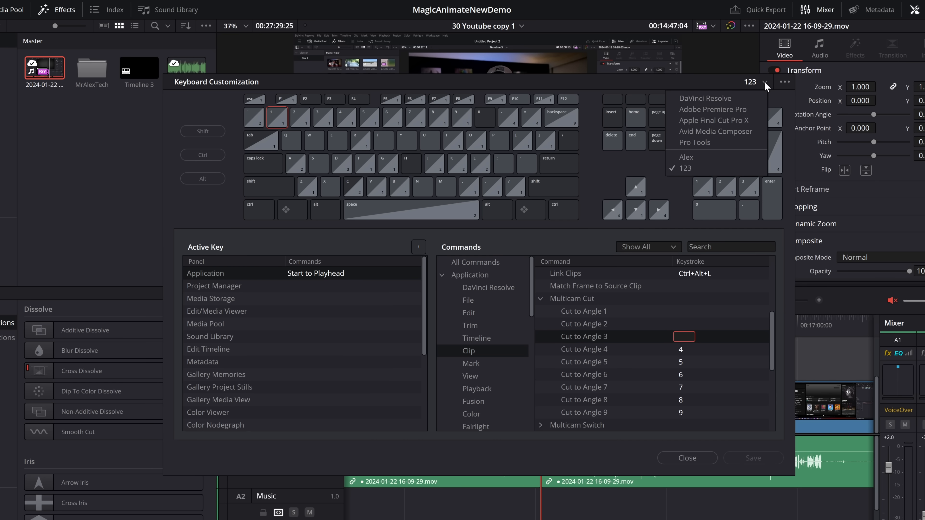
{"action": "mouse_move", "coordinate": [705, 98]}
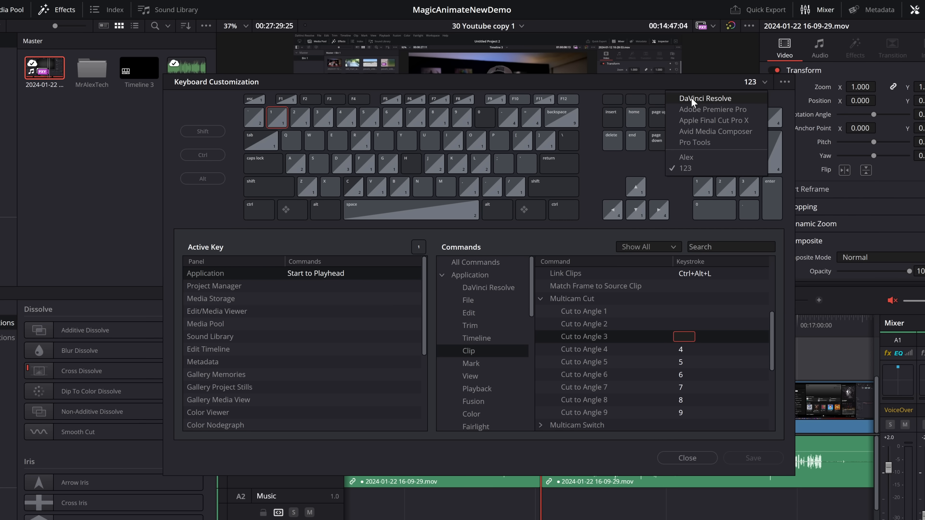
{"action": "left_click", "coordinate": [705, 98]}
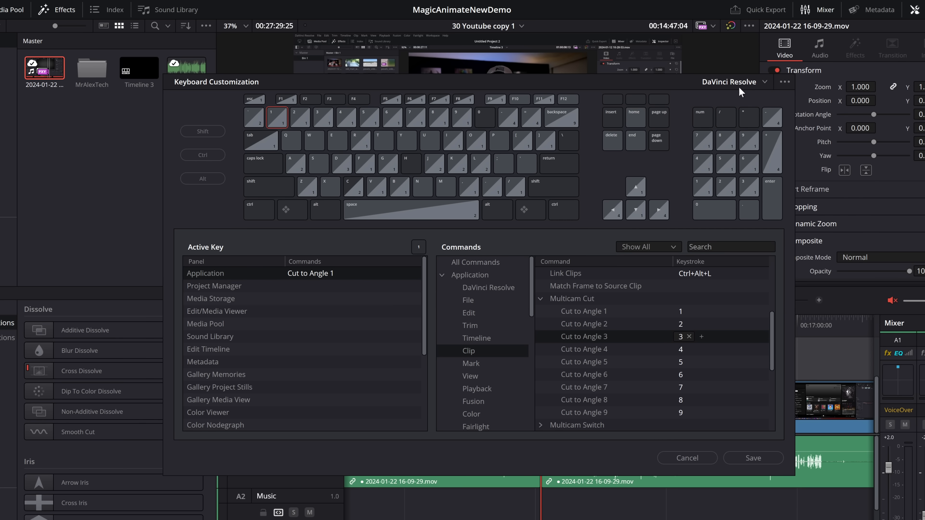
{"action": "mouse_move", "coordinate": [765, 86]}
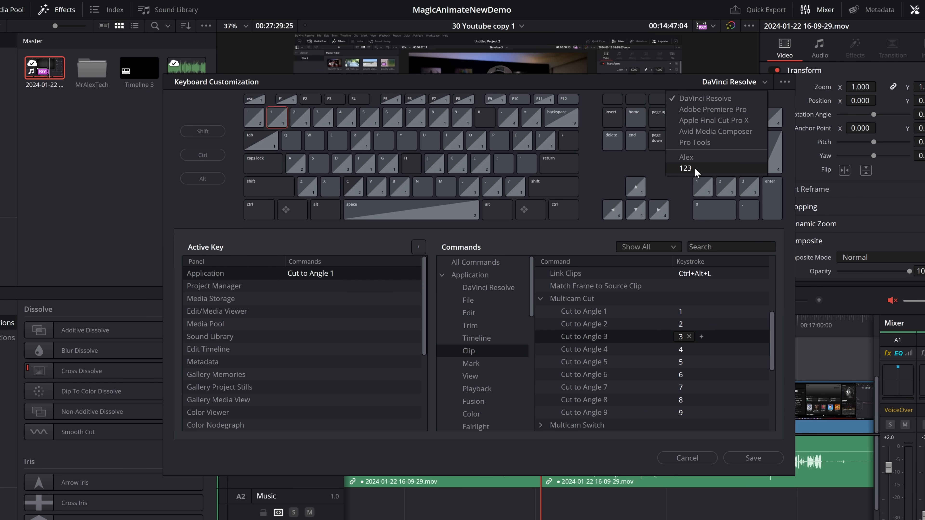
{"action": "left_click", "coordinate": [685, 169]}
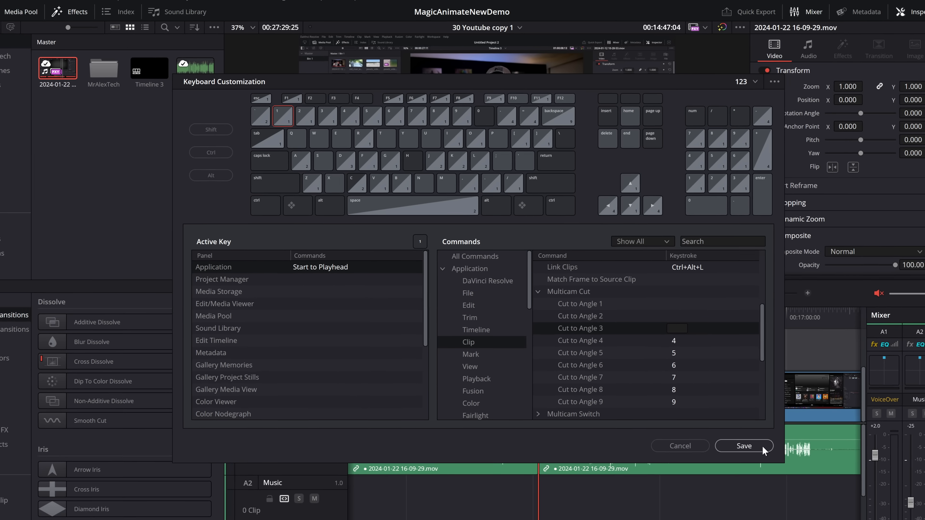
Step: Close the keyboard settings and razor/ripple-trim clips at successive playhead spots with 1, 2, 3, reaching 33 clips
{"action": "left_click", "coordinate": [743, 445]}
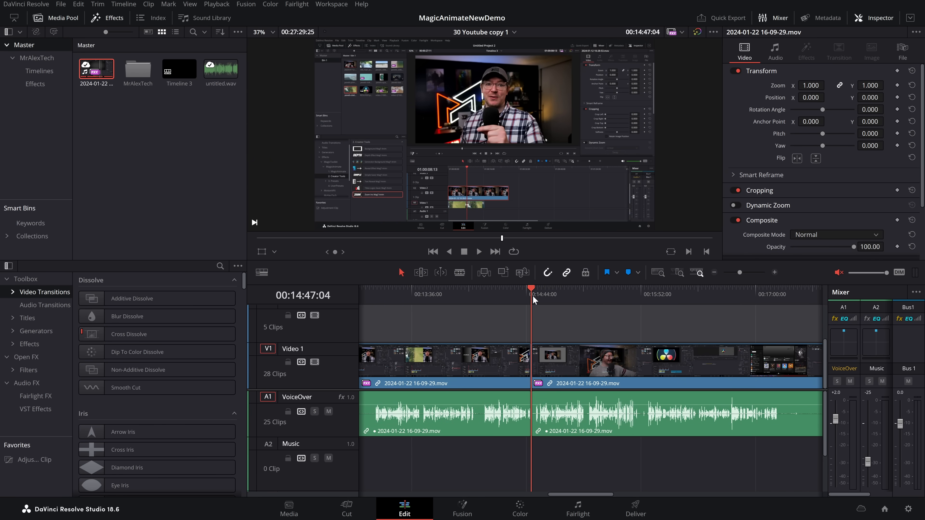
{"action": "left_click", "coordinate": [606, 290]}
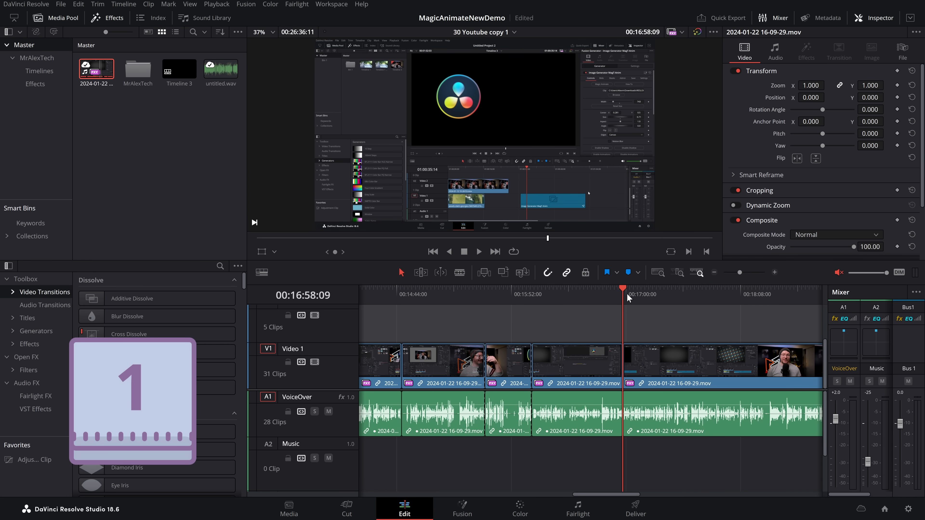
{"action": "left_click", "coordinate": [567, 294]}
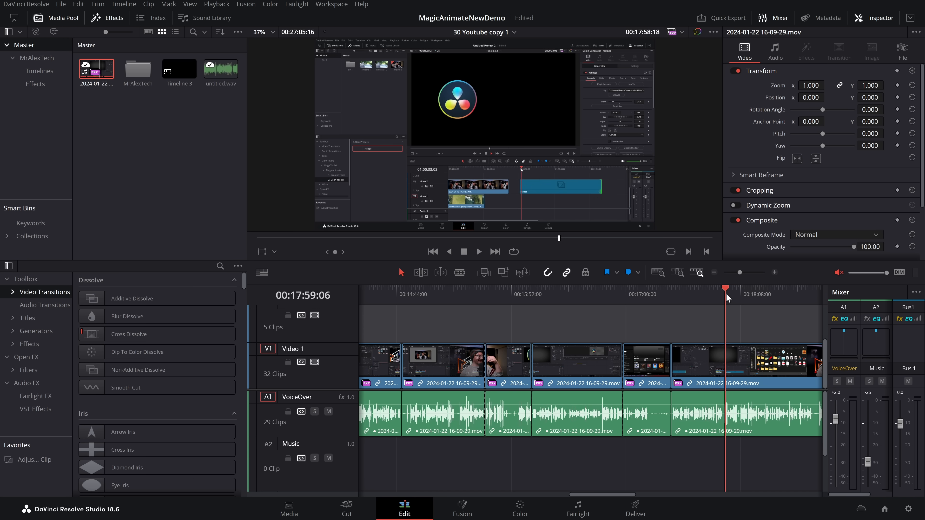
{"action": "left_click", "coordinate": [695, 289]}
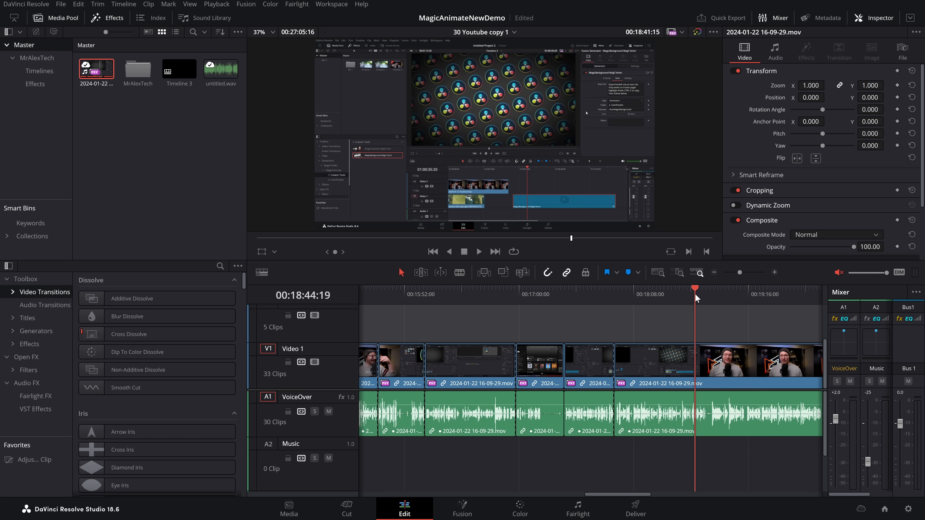
{"action": "left_click", "coordinate": [641, 293]}
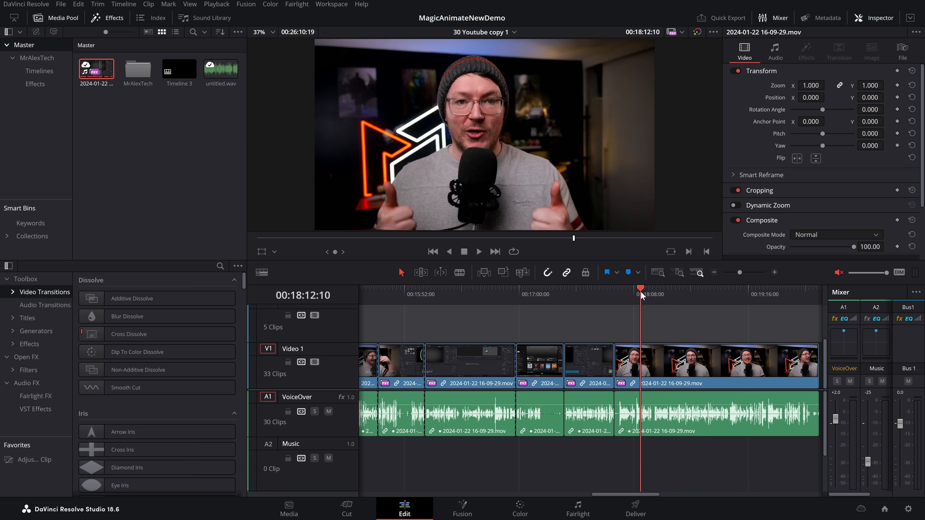